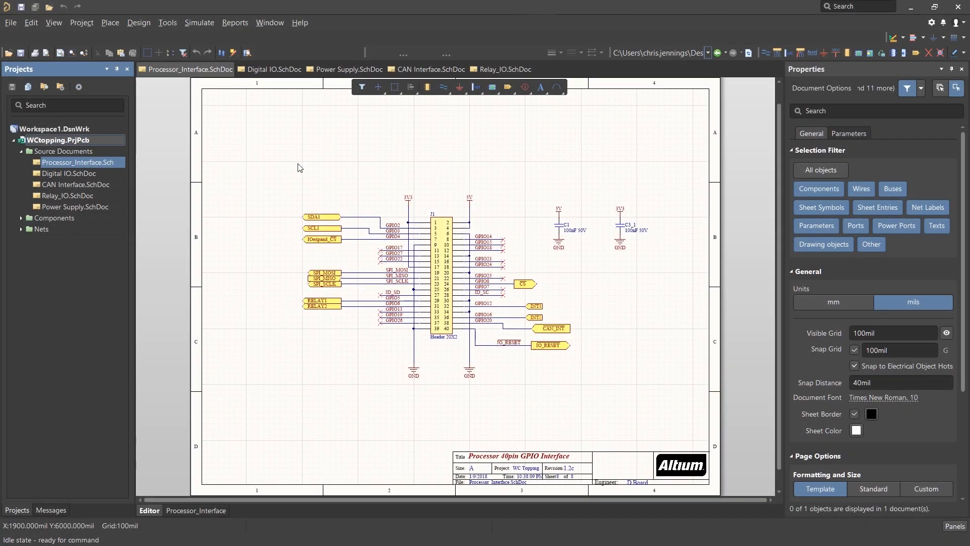
mouse_move(365, 196)
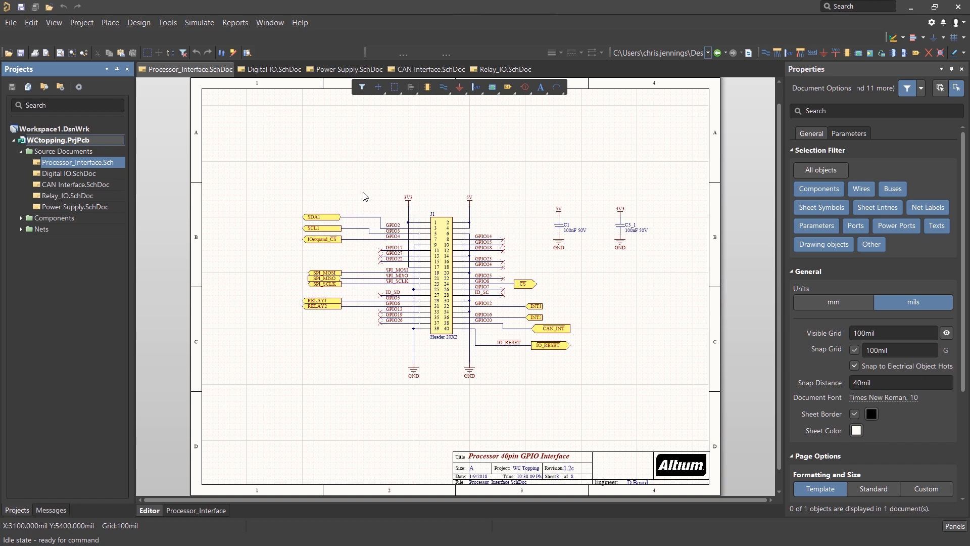
Add a new PCB document to the WCtopping project and save it as WCTopping.PcbDoc
right_click(44, 140)
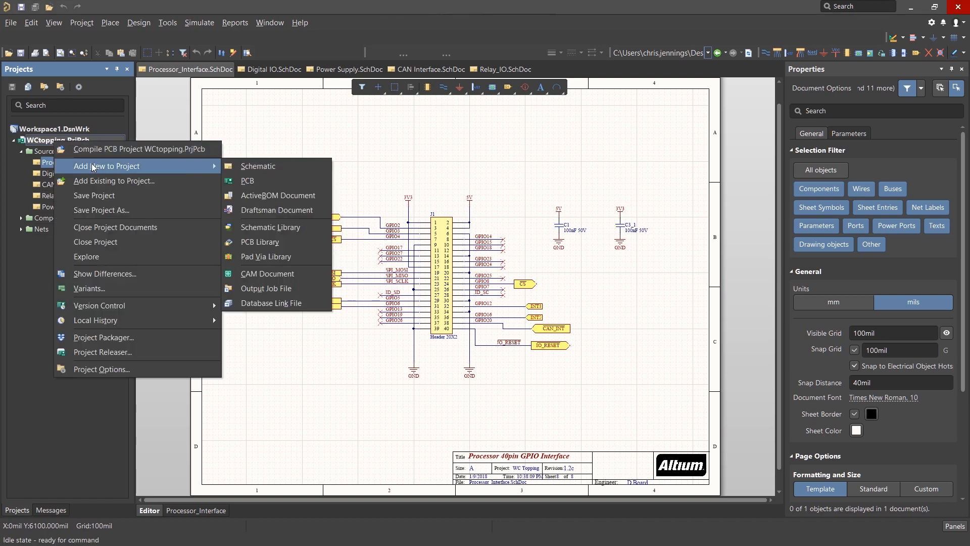
click(248, 181)
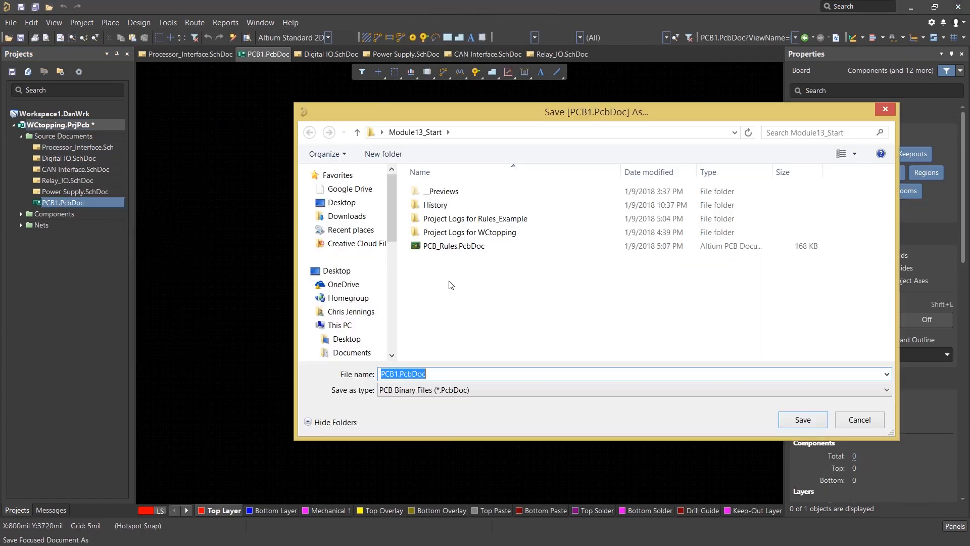
click(802, 420)
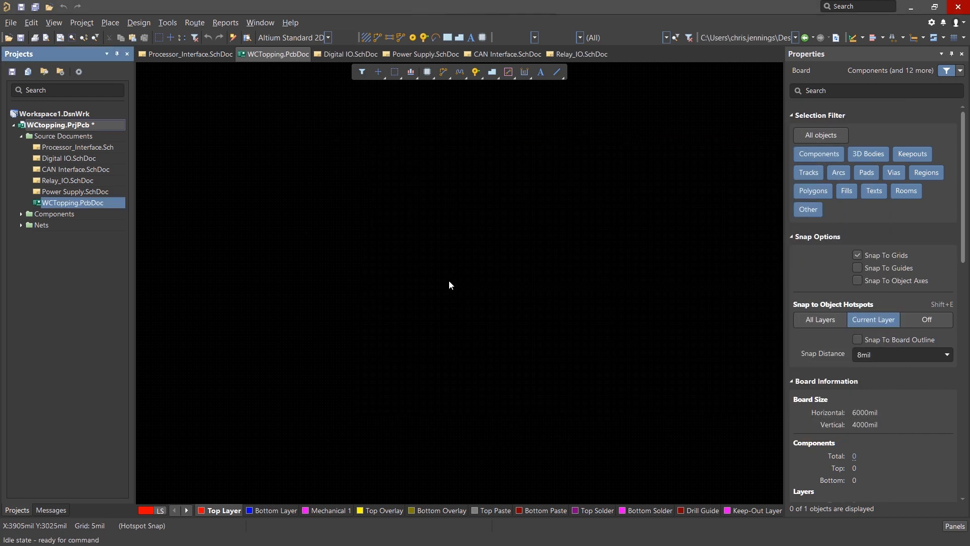
mouse_move(451, 284)
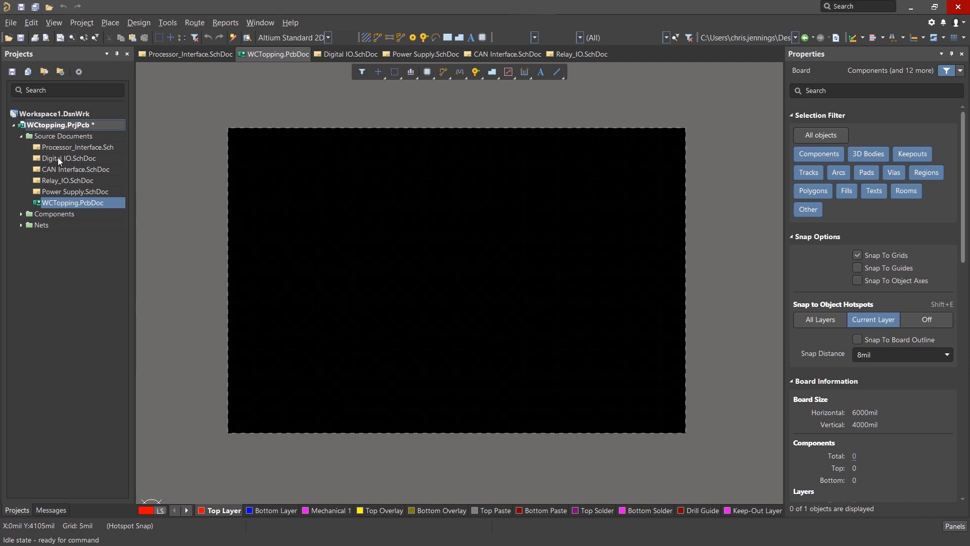
View the CAN Interface sheet, then switch to the Power Supply schematic sheet
click(507, 54)
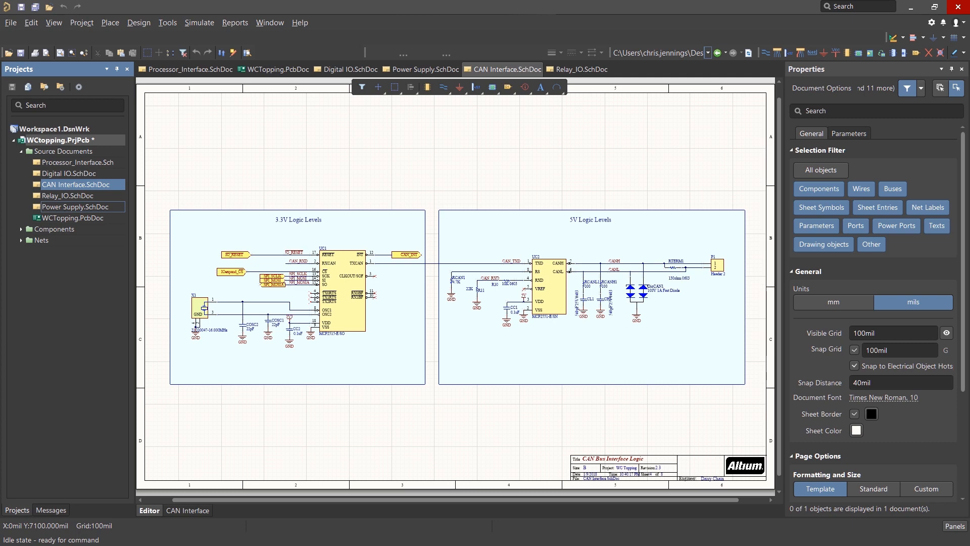
click(424, 68)
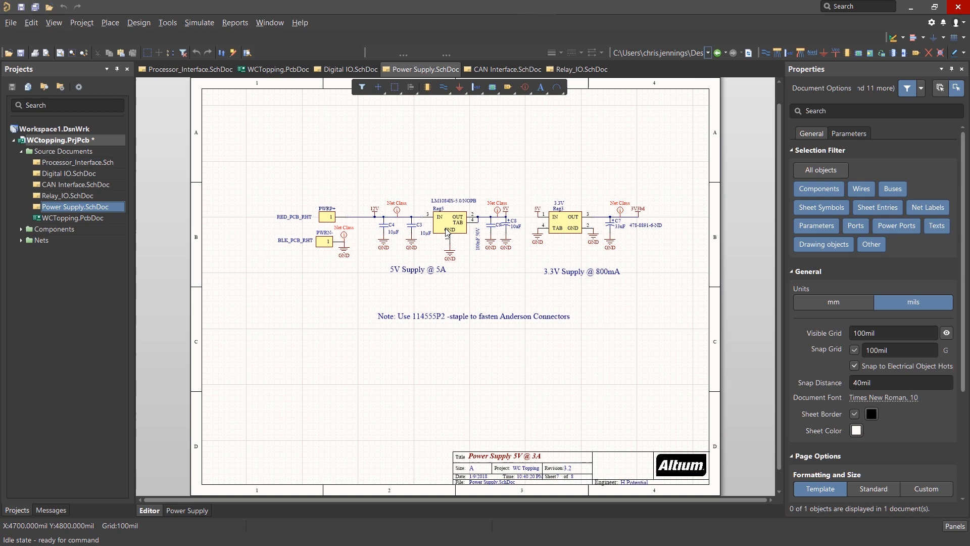
click(449, 224)
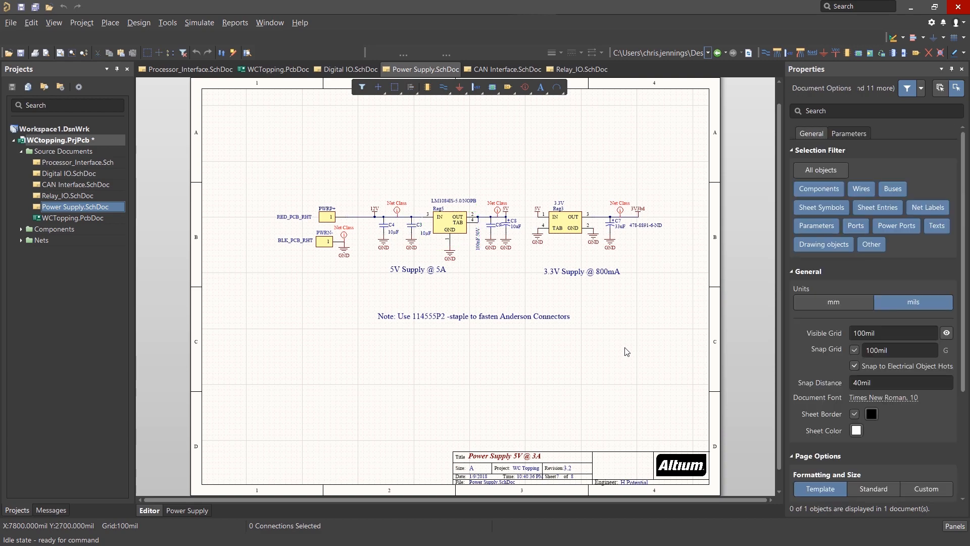
Back on Processor Interface, preview C1's 0603C_L footprint in 2D and begin adding a footprint
click(190, 69)
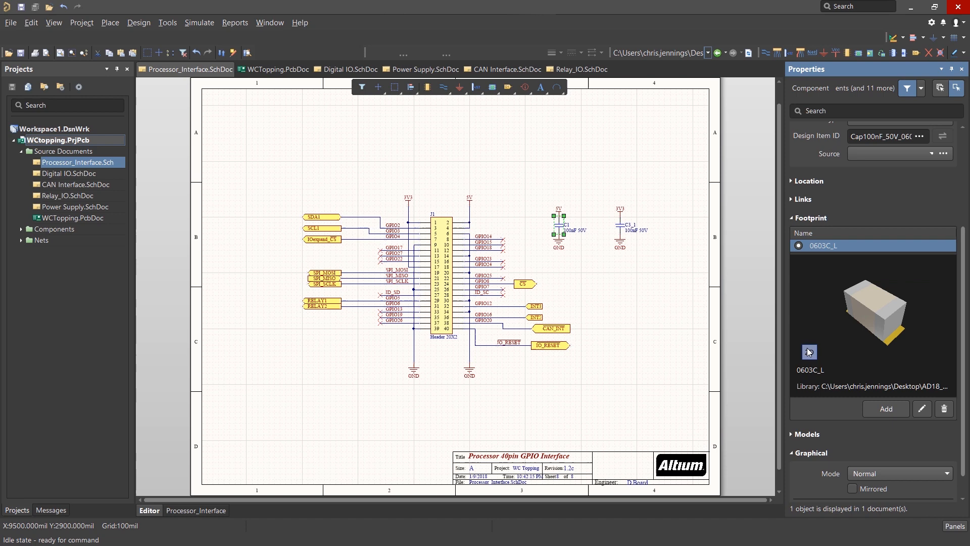
click(808, 352)
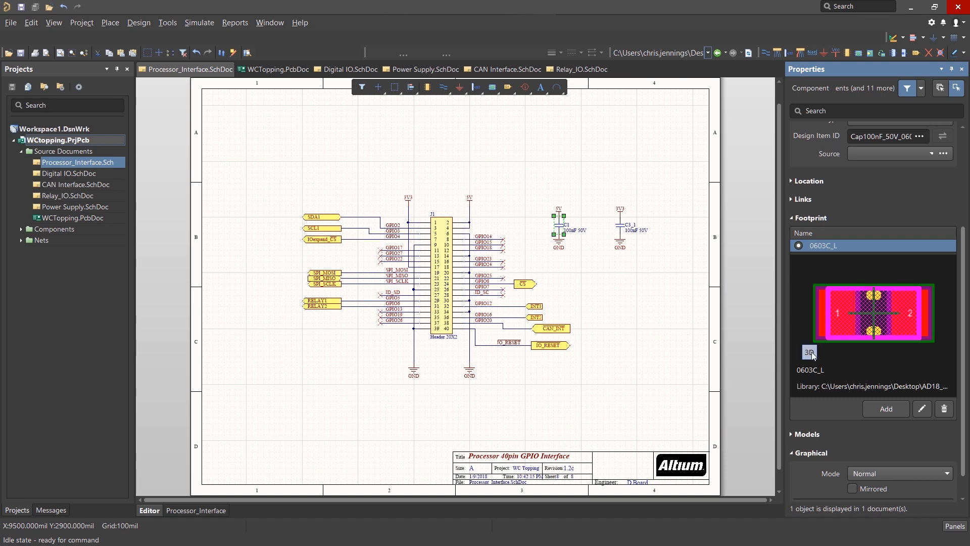
click(809, 353)
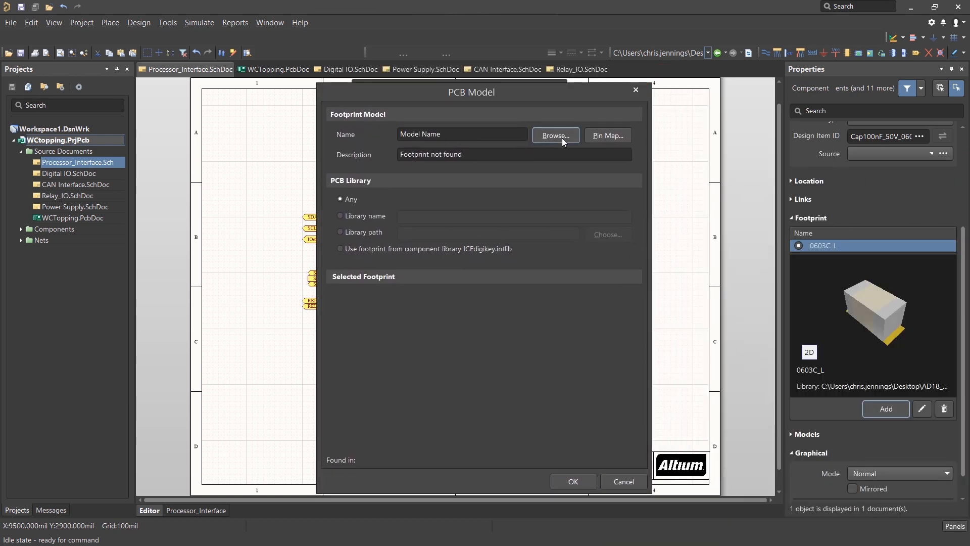
Browse WCTopping.IntLib and add the 0805C_L footprint model to capacitor C1
click(555, 135)
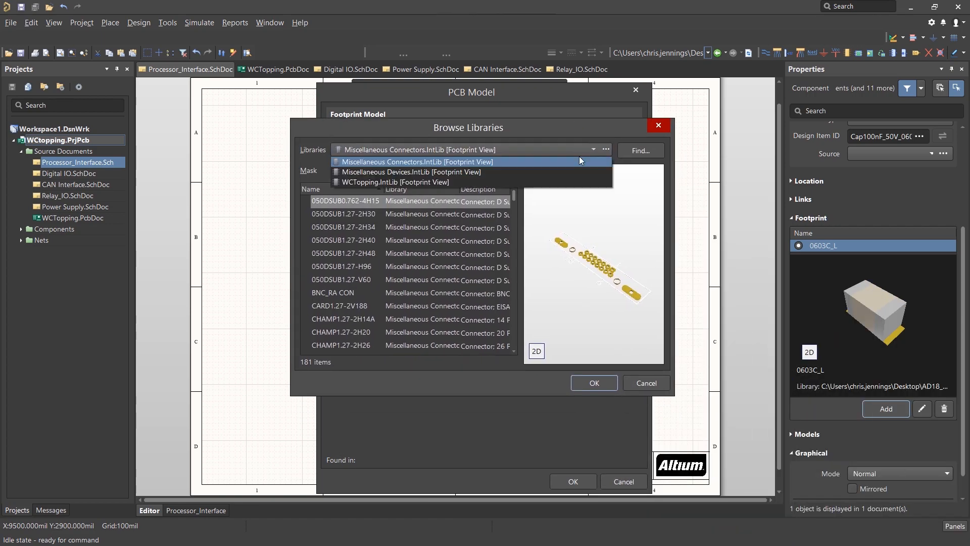
click(395, 182)
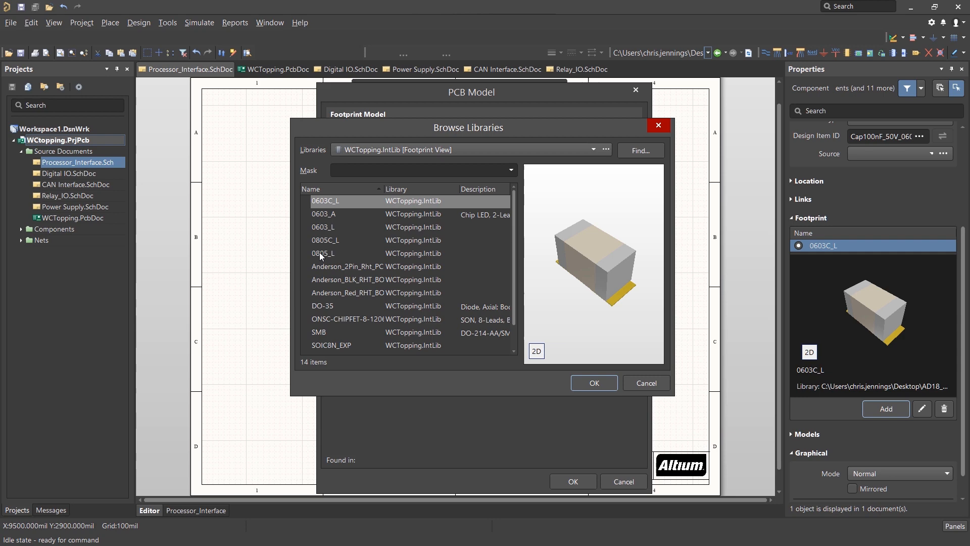
click(325, 240)
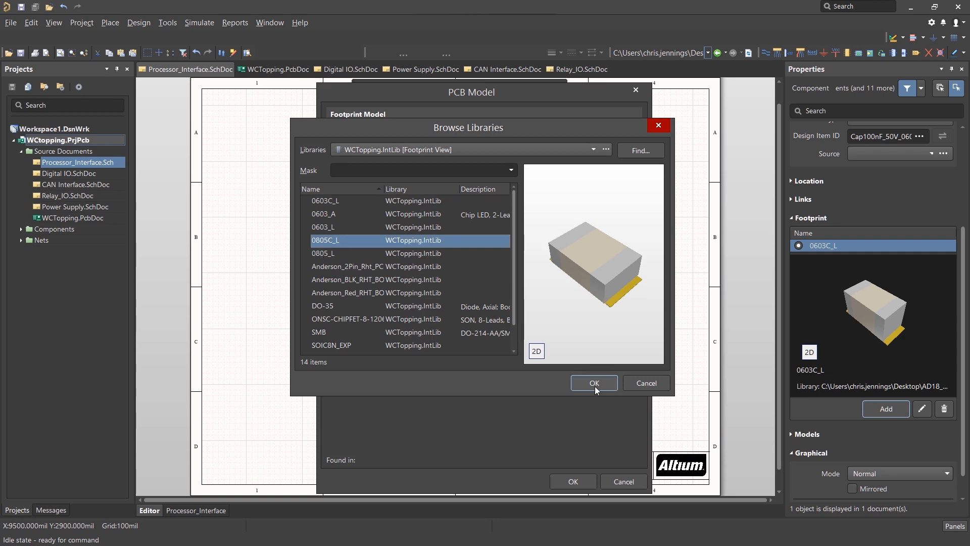
click(592, 383)
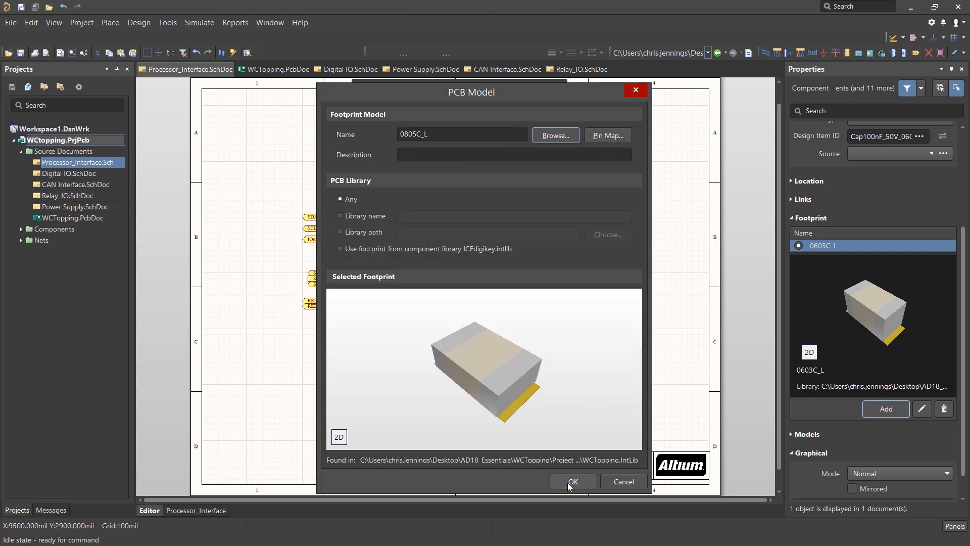
click(571, 482)
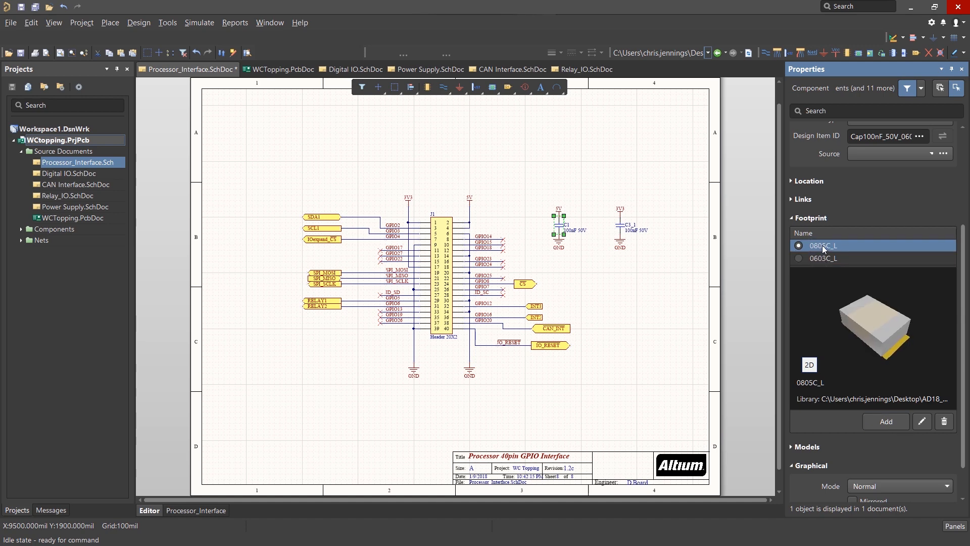
mouse_move(818, 263)
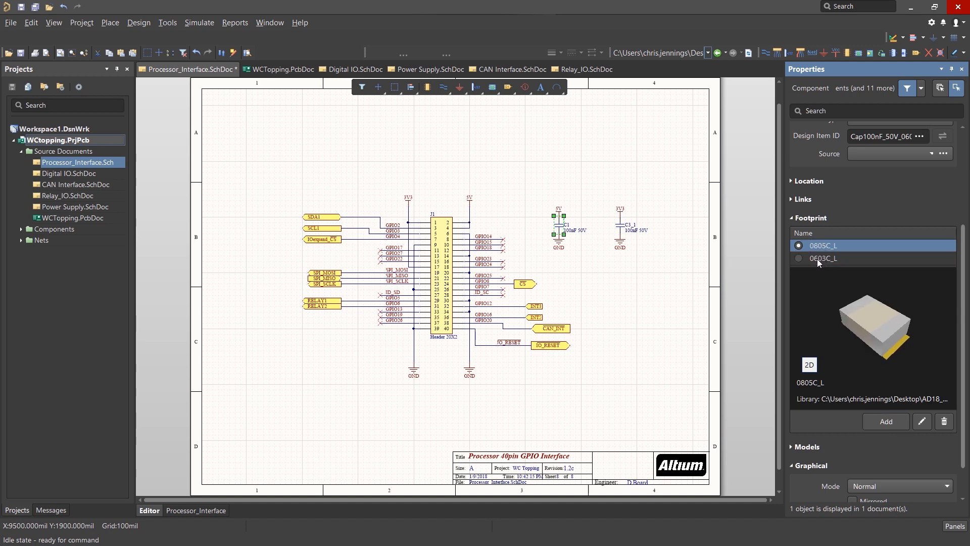
Set 0603C_L as C1's current footprint, then deselect the capacitor
click(826, 258)
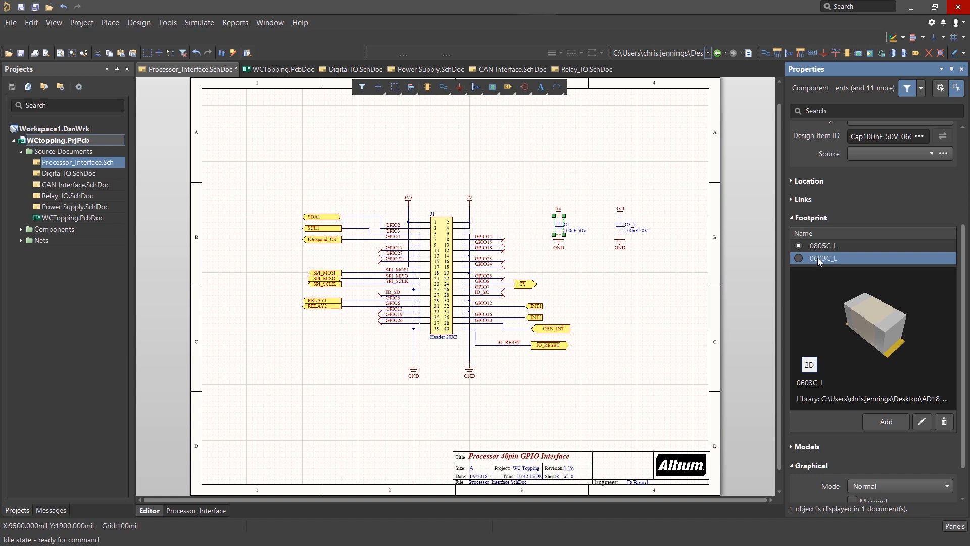
click(825, 258)
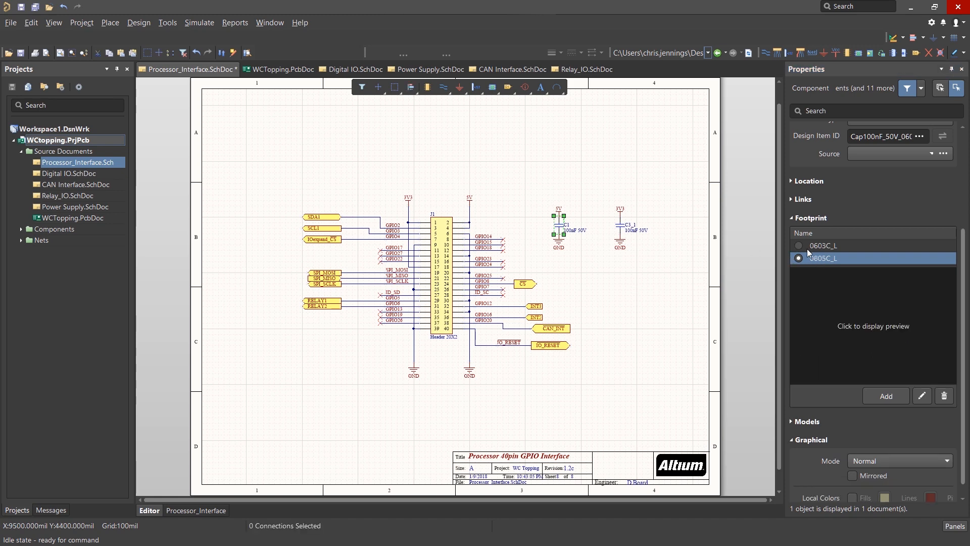
click(799, 245)
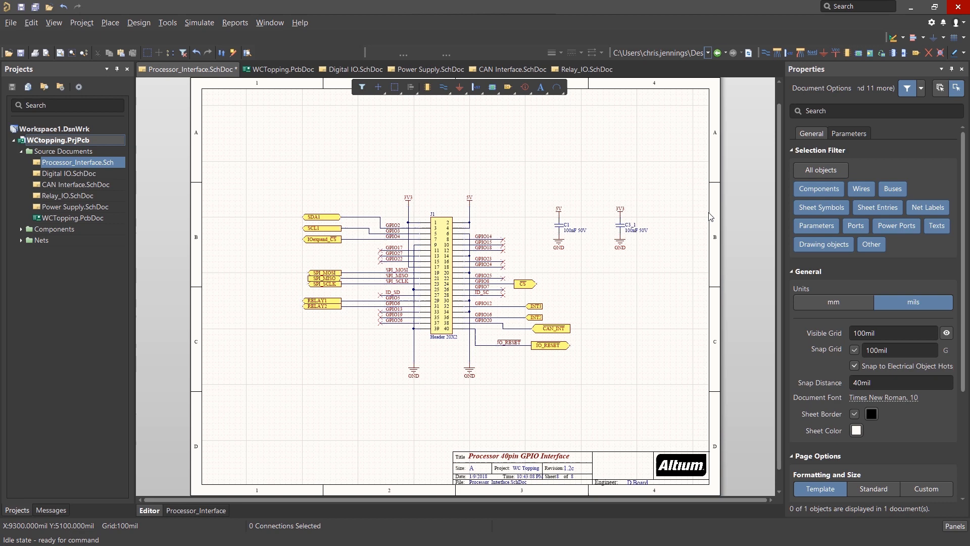
mouse_move(331, 49)
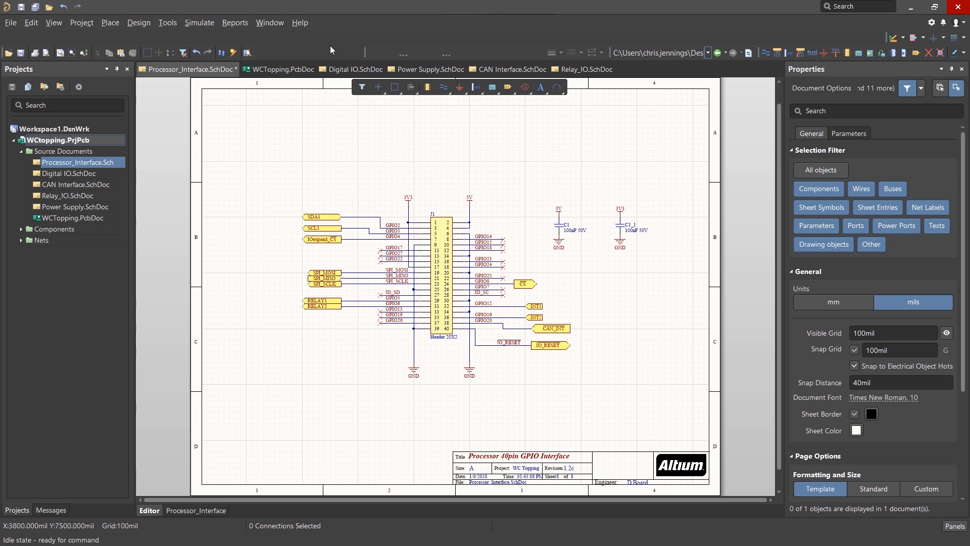
Open the Footprint Manager and select C1 to list its 0805C_L and 0603C_L footprints
click(166, 22)
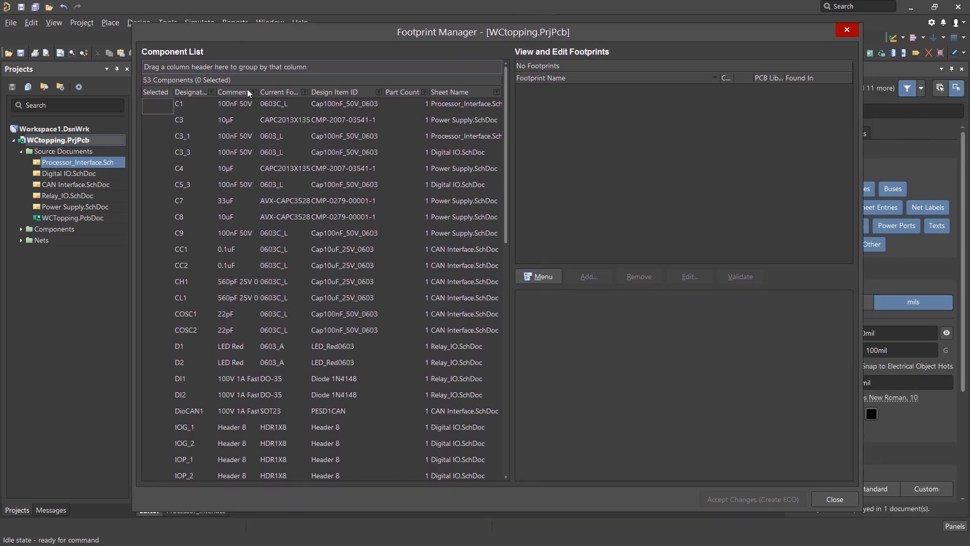
mouse_move(291, 140)
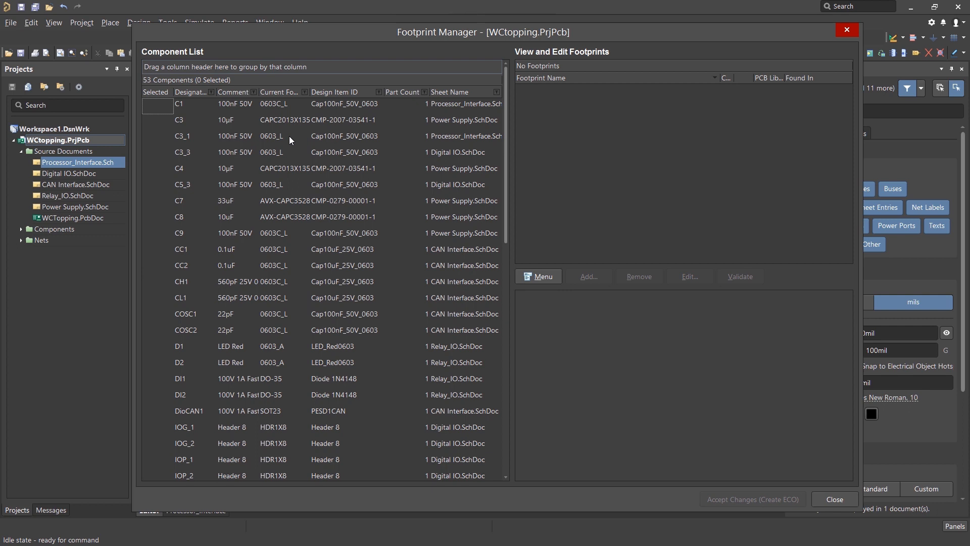
click(179, 103)
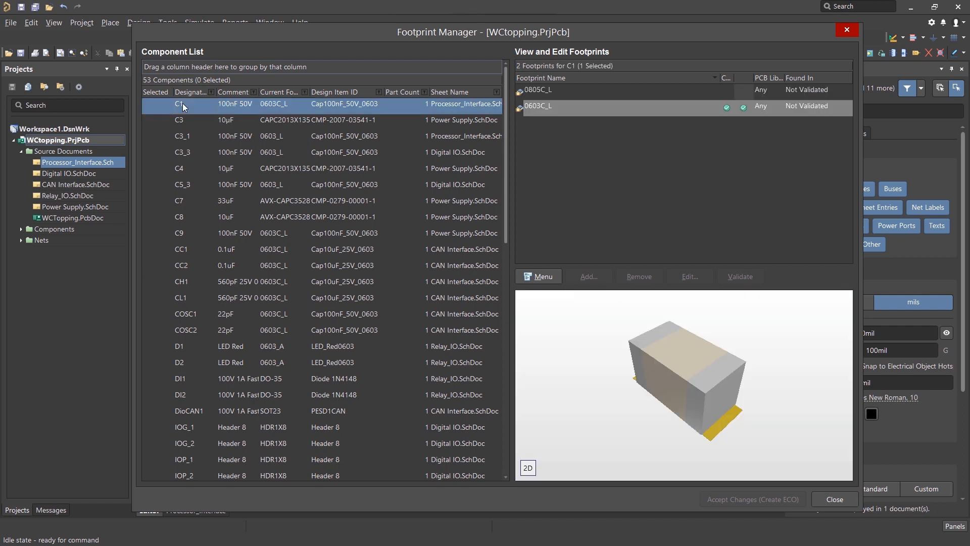
click(180, 104)
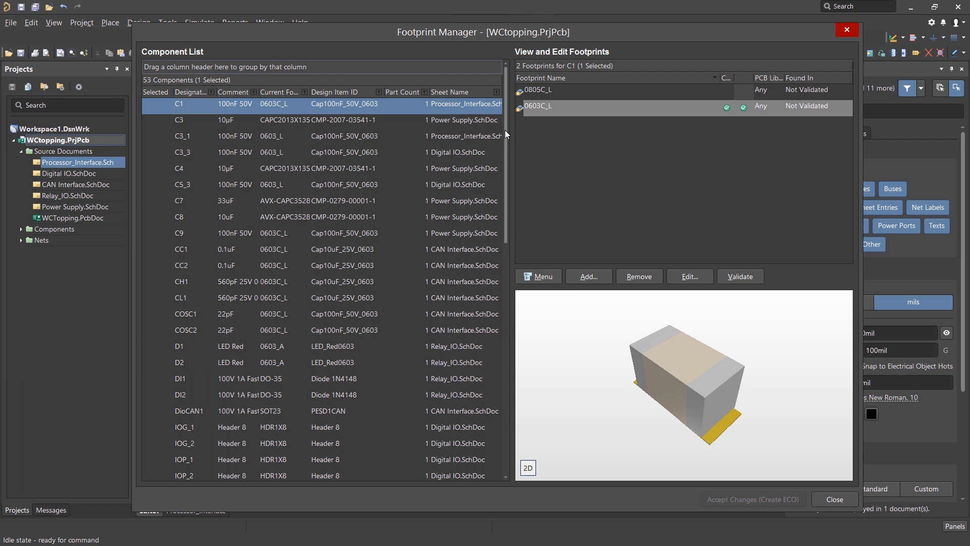
Validate all 39 footprints so each lists its source library
scroll(down, 3)
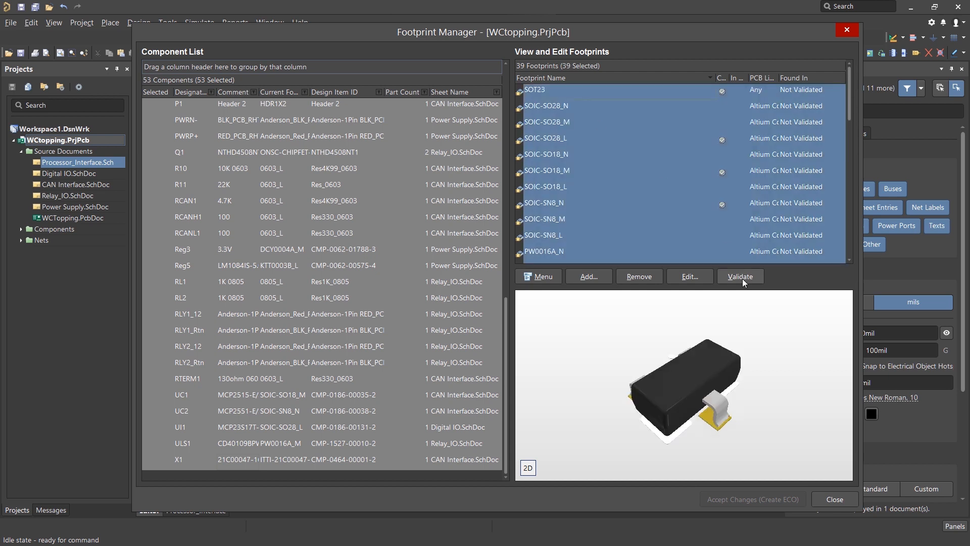
click(739, 276)
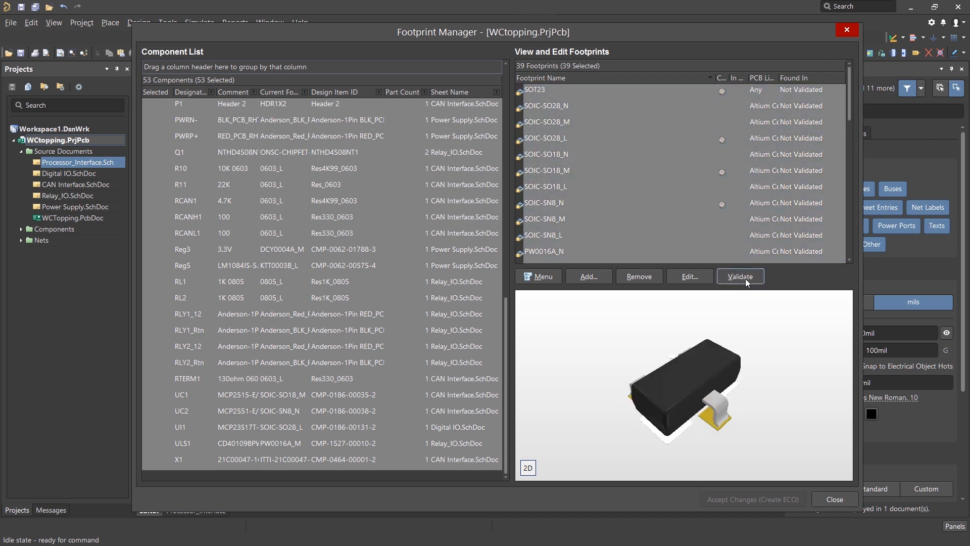
click(739, 276)
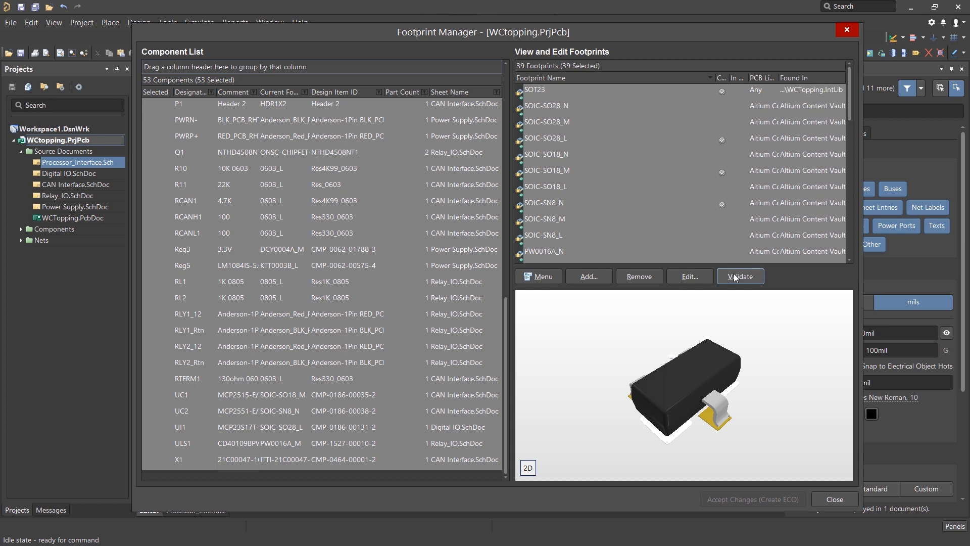
scroll(down, 3)
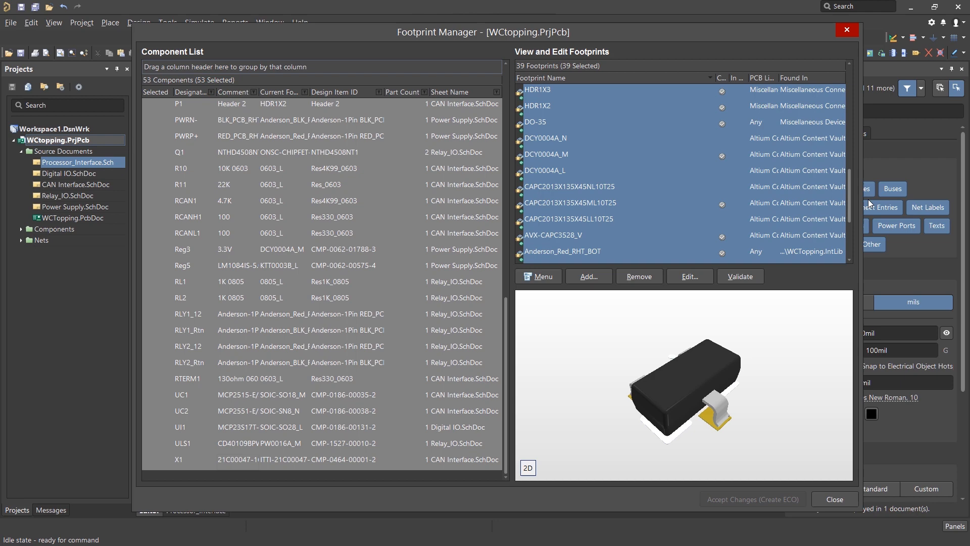
scroll(down, 3)
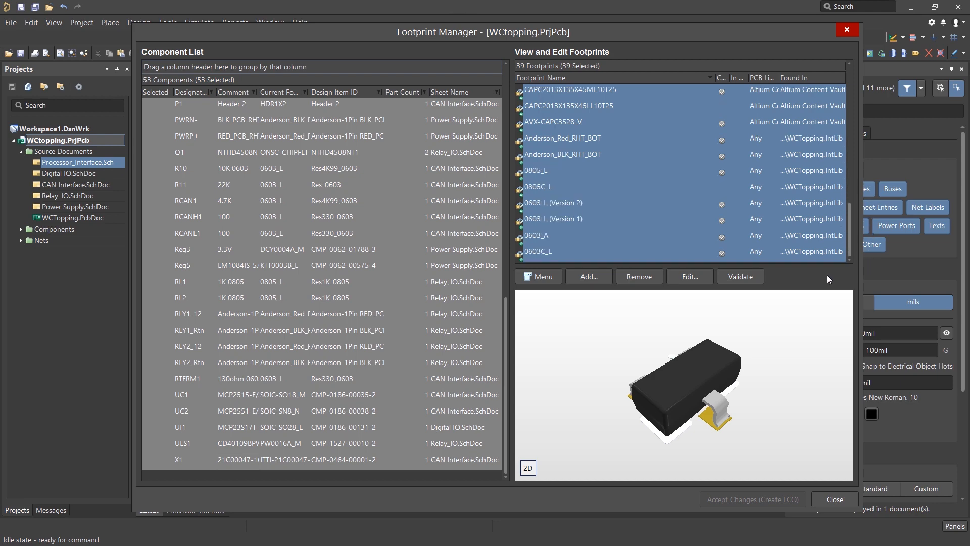
Select capacitors C3_1, C3_3 and C5_3 and open the footprint Menu
click(180, 168)
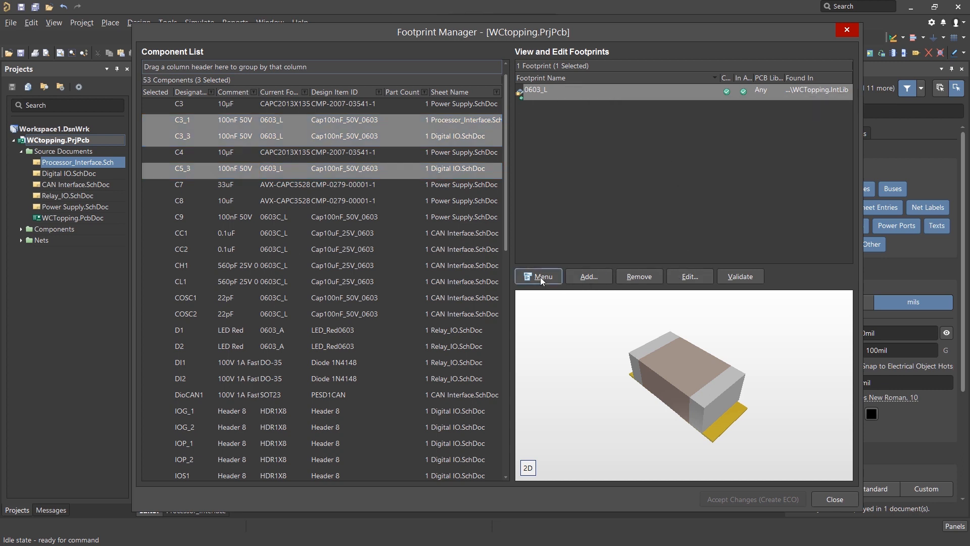
click(537, 276)
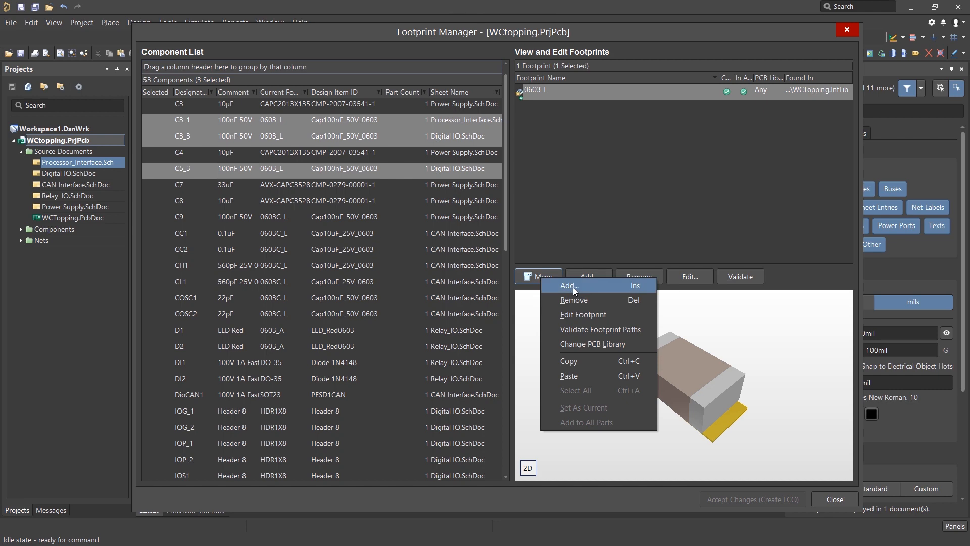
Choose 0805_L from WCTopping.IntLib as a new footprint model for the three capacitors
click(568, 285)
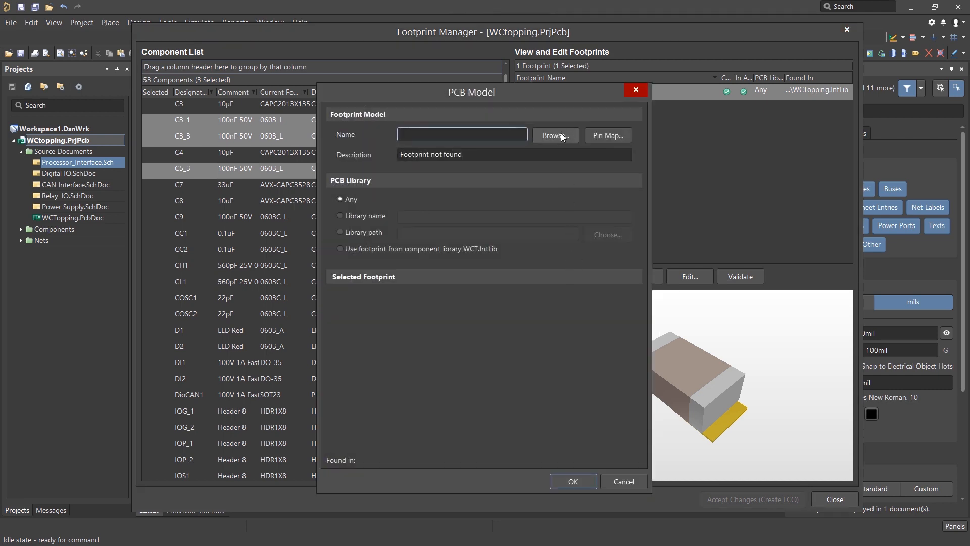
click(554, 136)
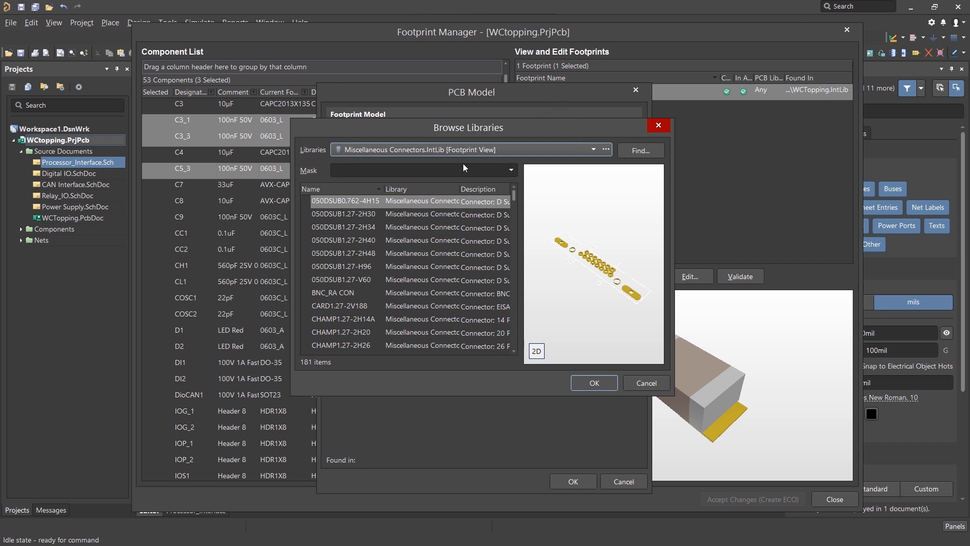
click(592, 149)
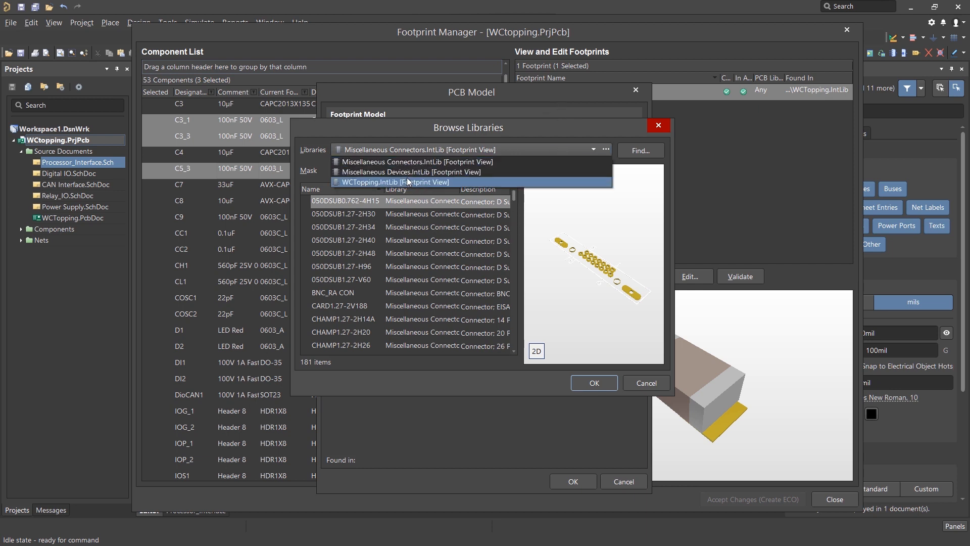
click(394, 182)
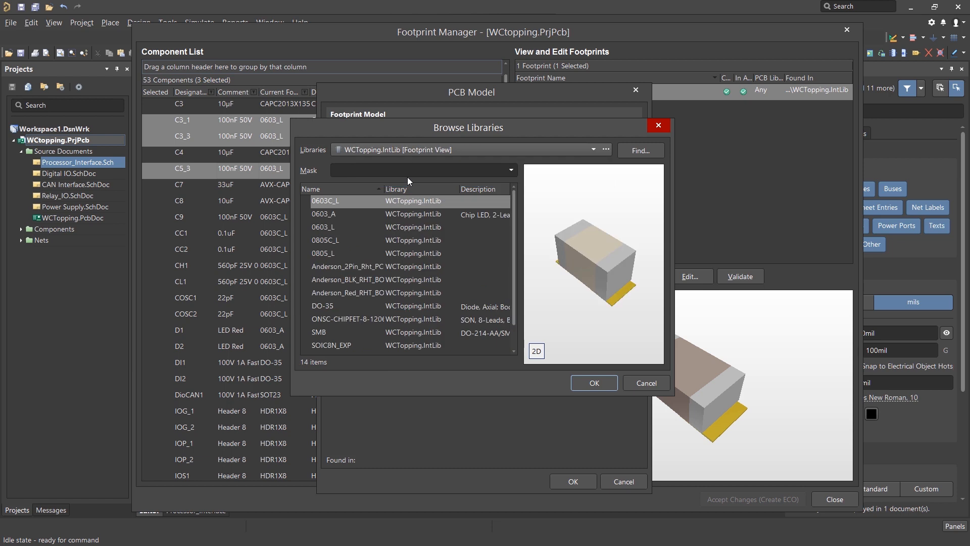
mouse_move(322, 244)
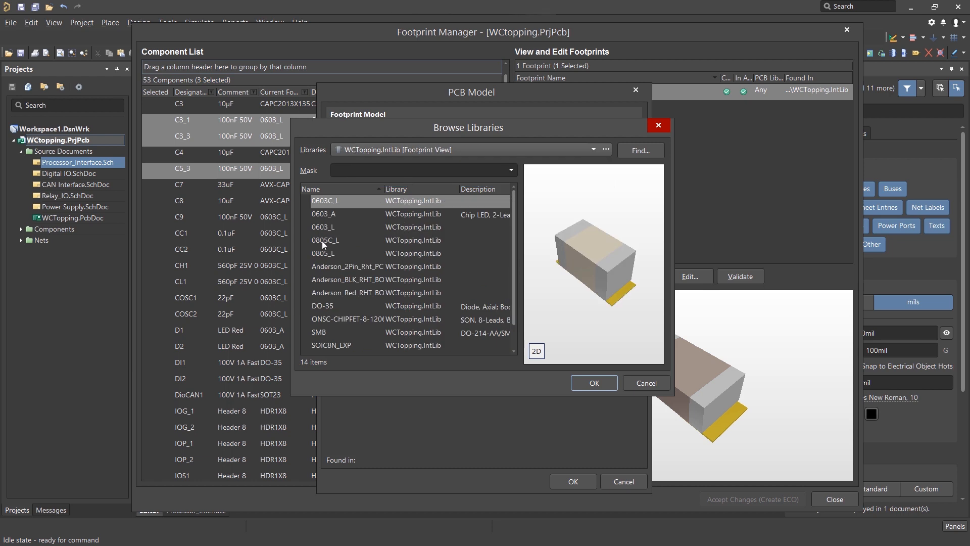
click(323, 253)
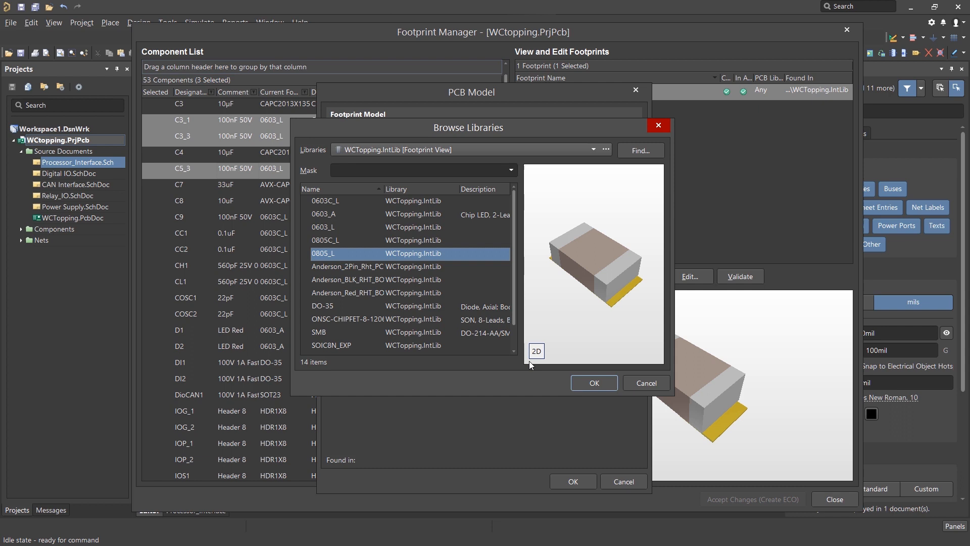
click(592, 383)
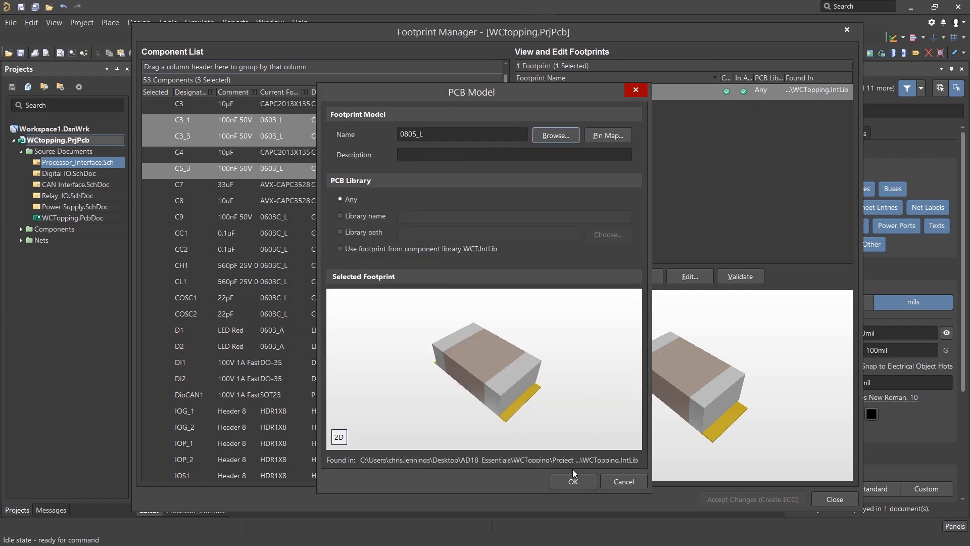
Confirm the 0805_L model and set 0603_L as the capacitors' current footprint
click(571, 482)
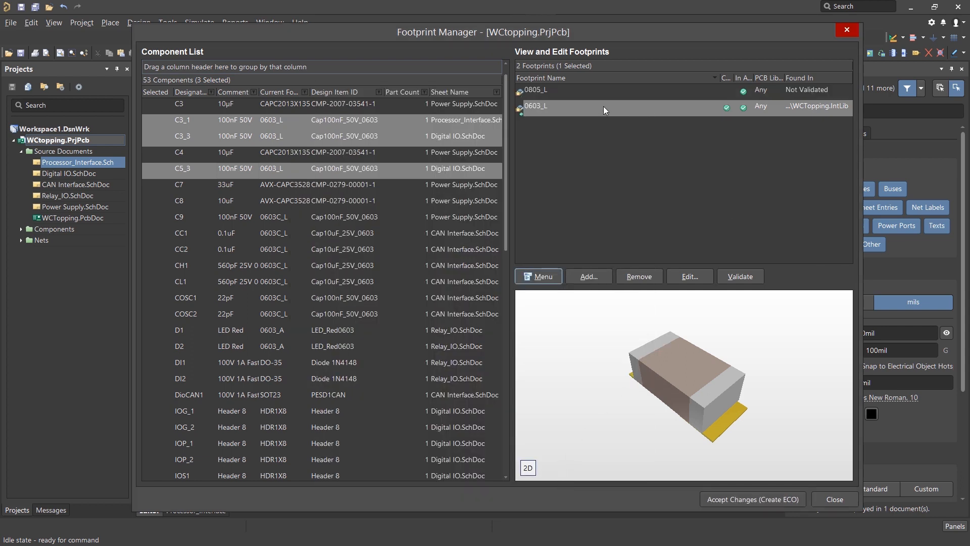
click(535, 90)
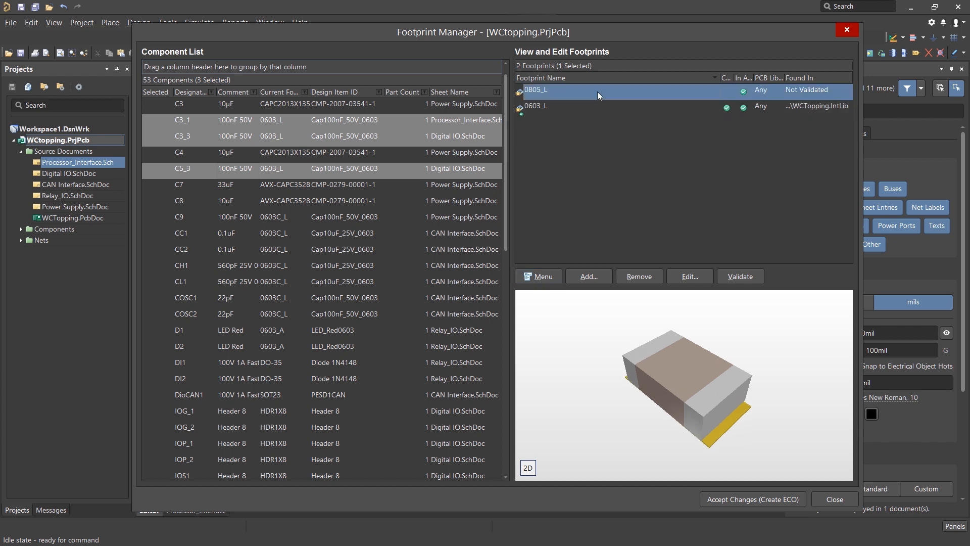
right_click(598, 90)
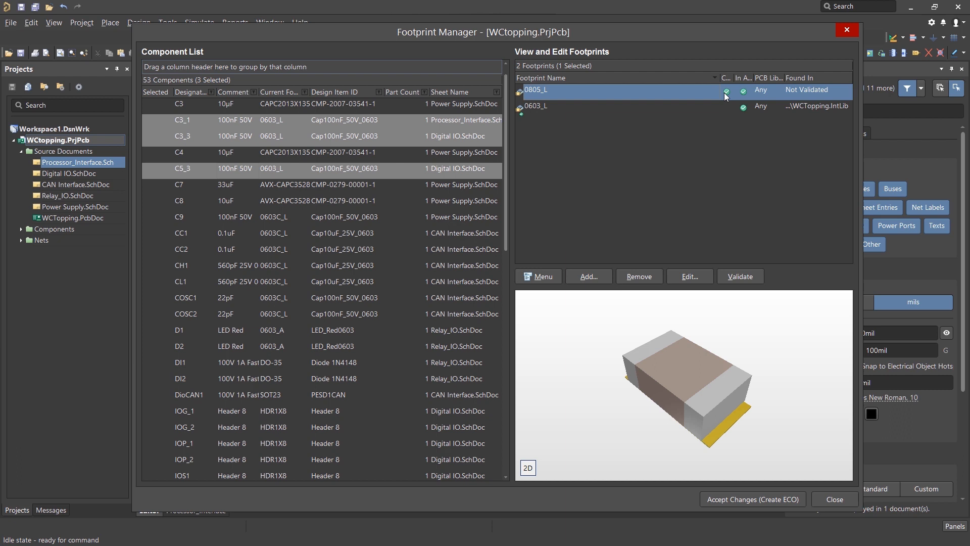
click(536, 105)
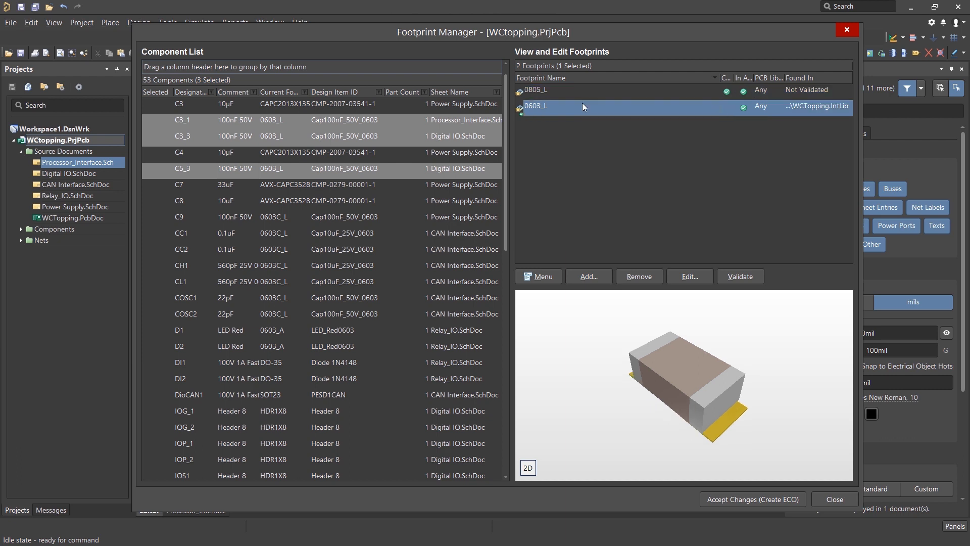
right_click(582, 108)
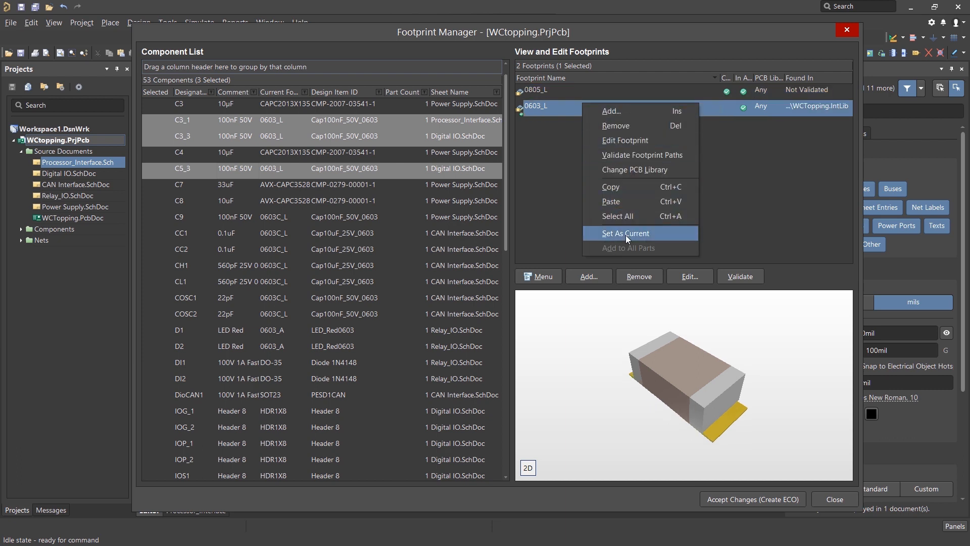
click(625, 234)
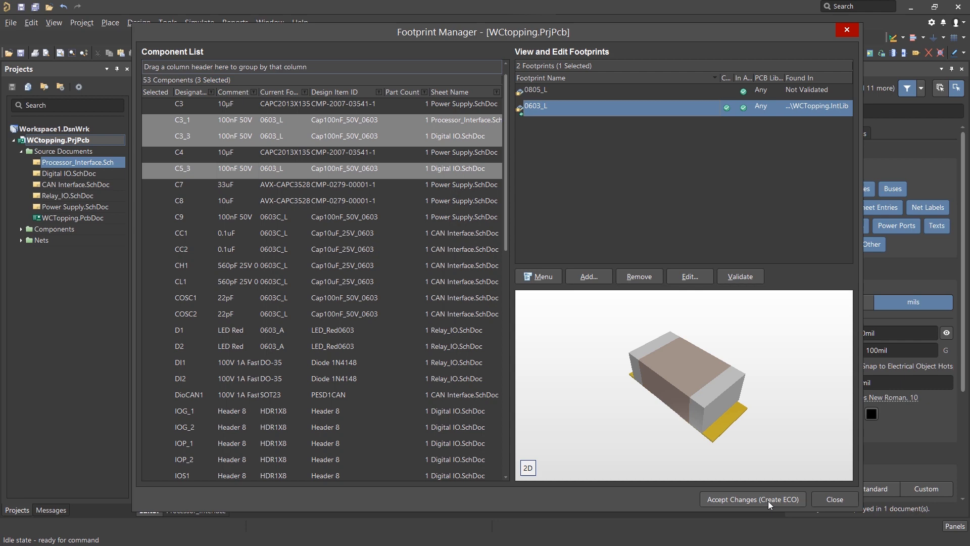
Create and execute the change order adding the 0805_L model to C3_1, C3_3 and C5_3
click(751, 498)
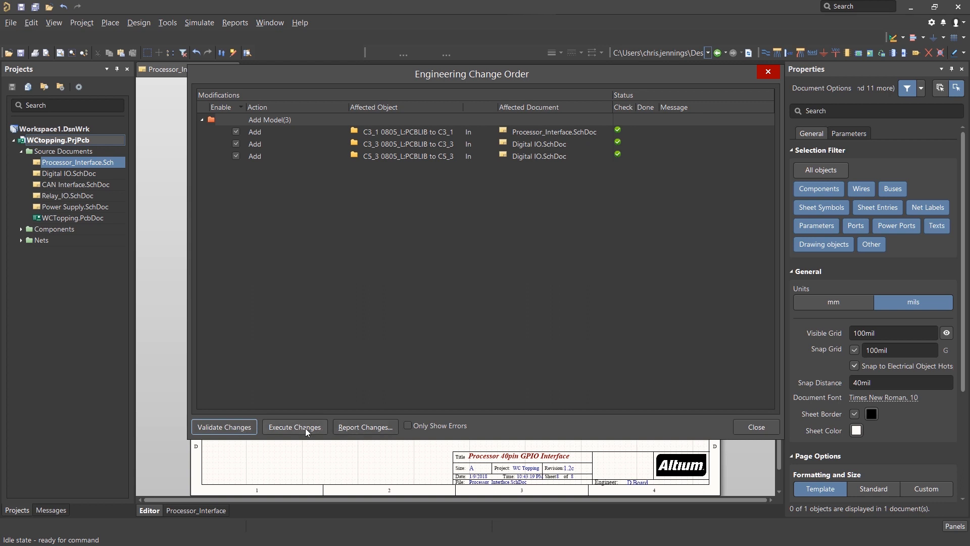
click(294, 427)
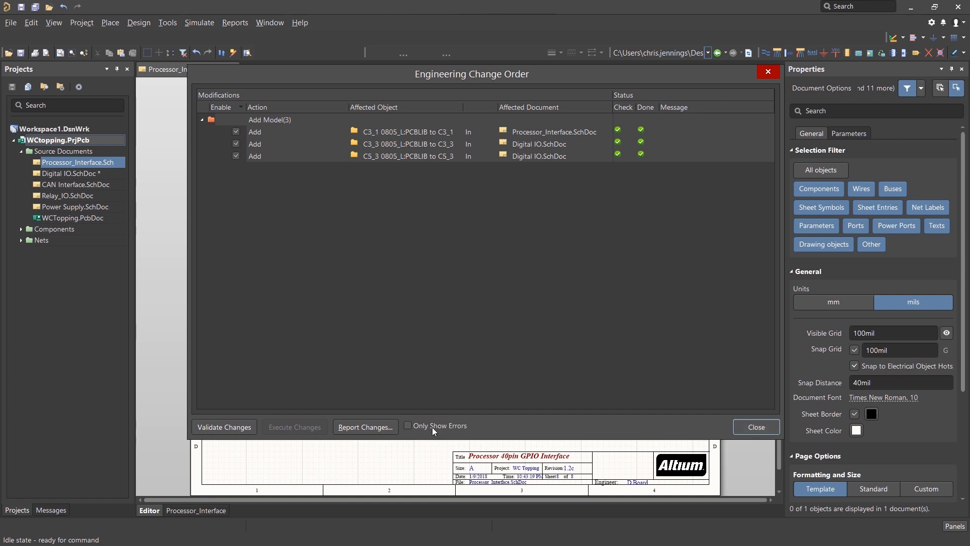
click(755, 427)
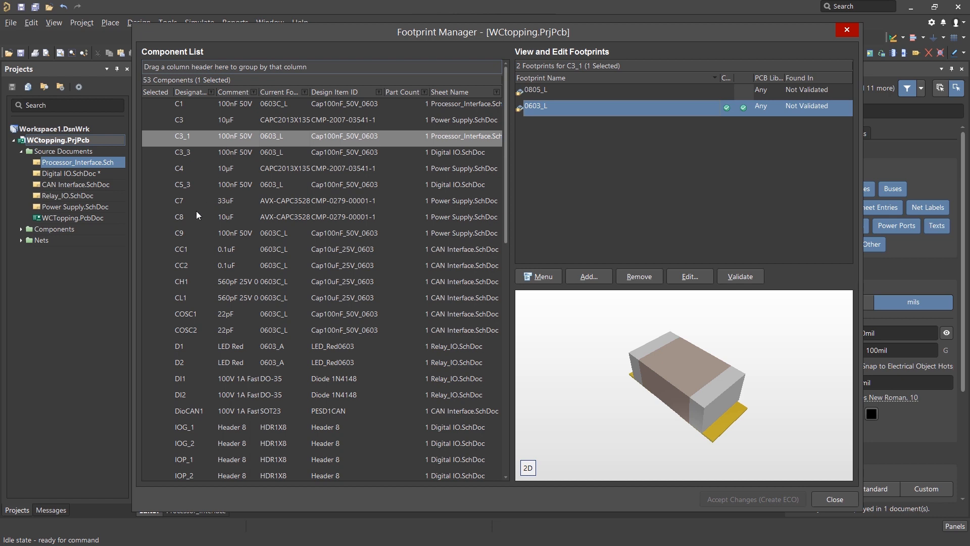
Open the footprint actions menu for C3_1 in the Footprint Manager
click(537, 276)
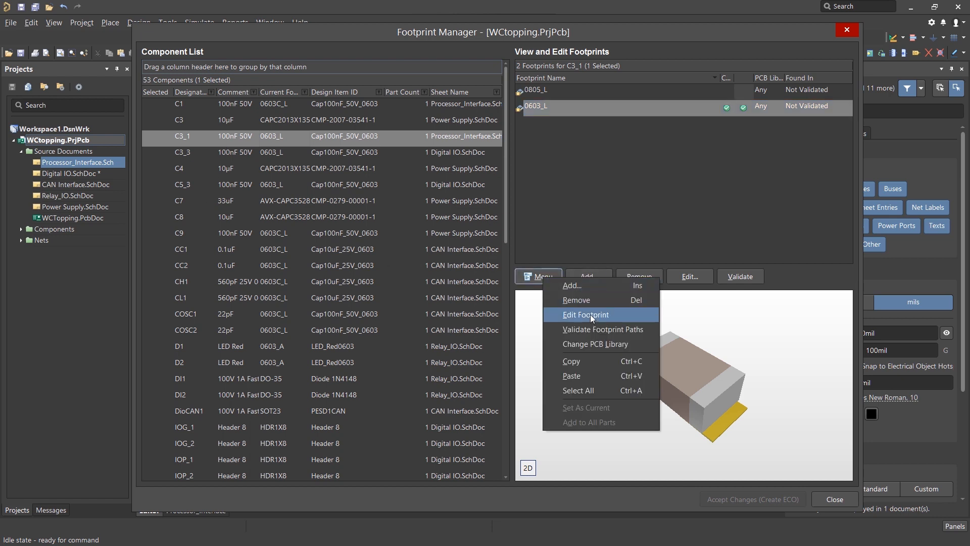
mouse_move(600, 344)
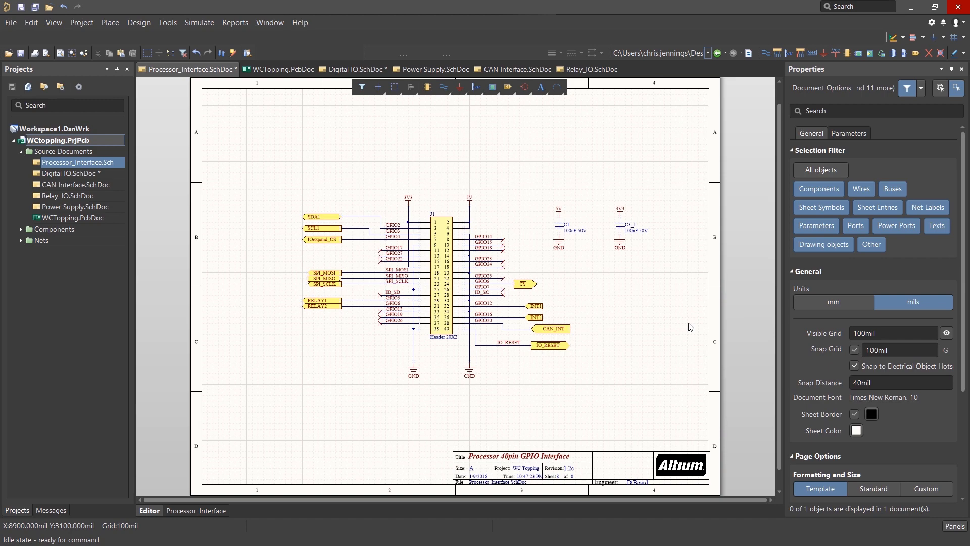
Update WCTopping.PcbDoc and review the 53 components, 70 nets and seven classes listed
click(138, 22)
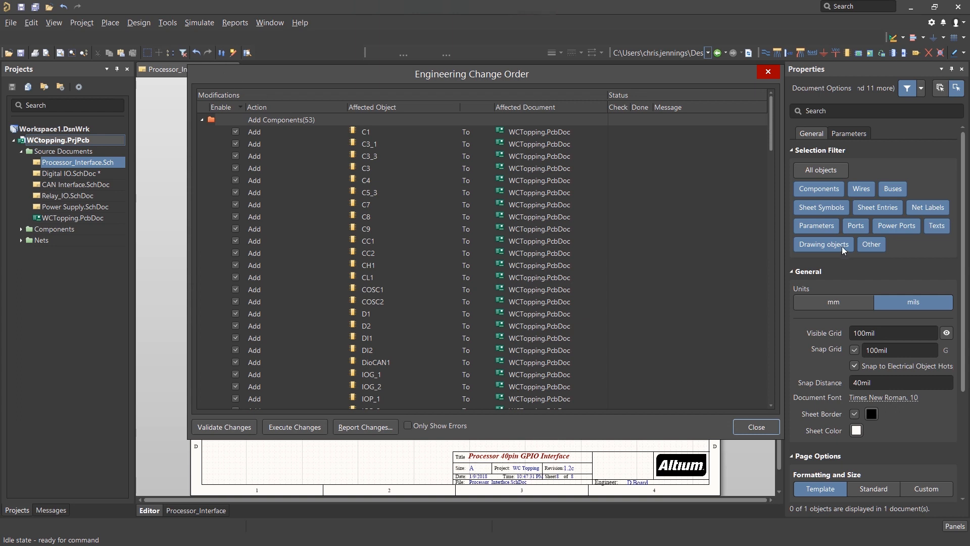
scroll(down, 3)
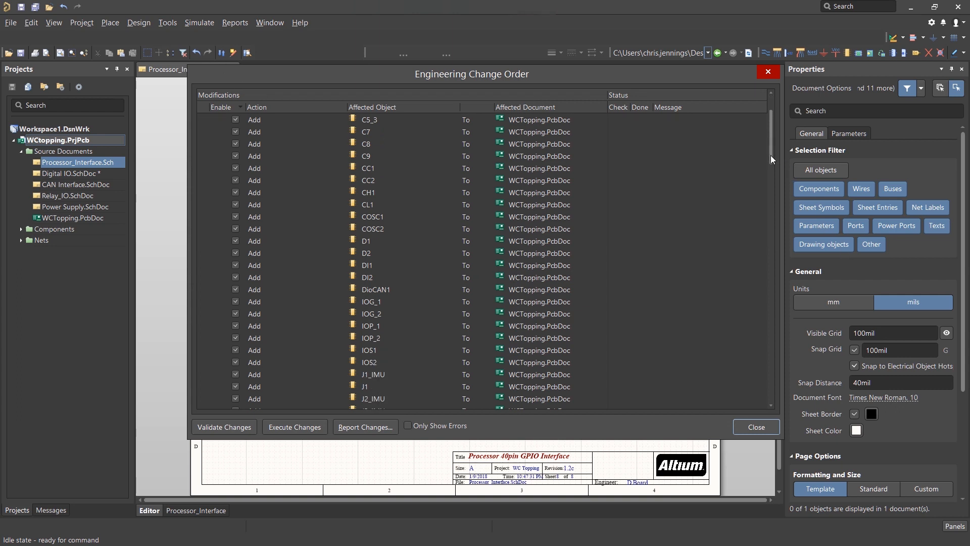
scroll(down, 3)
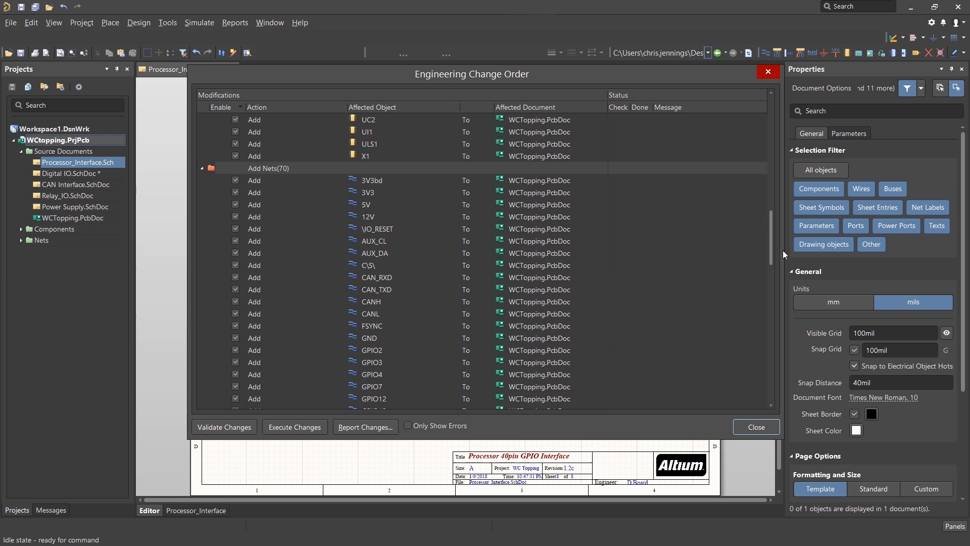
scroll(down, 3)
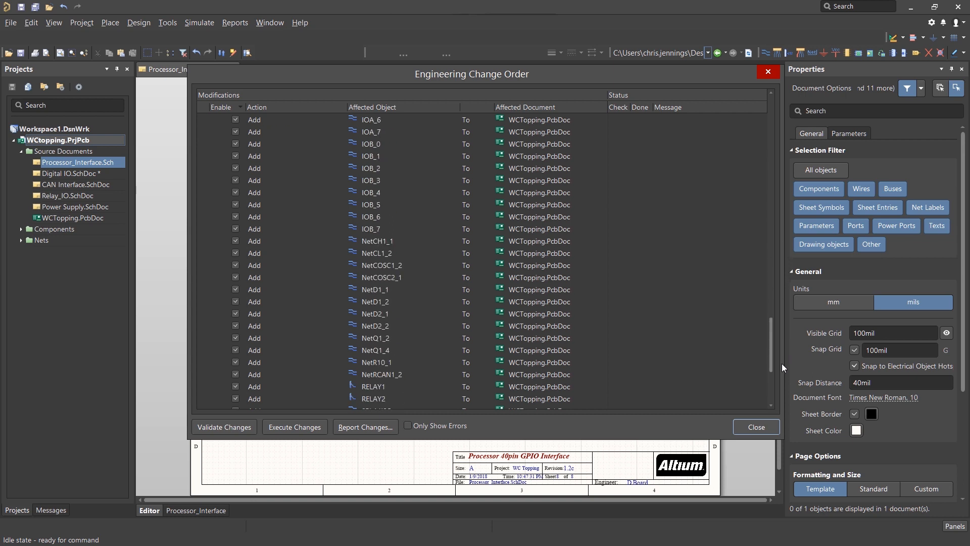
scroll(down, 3)
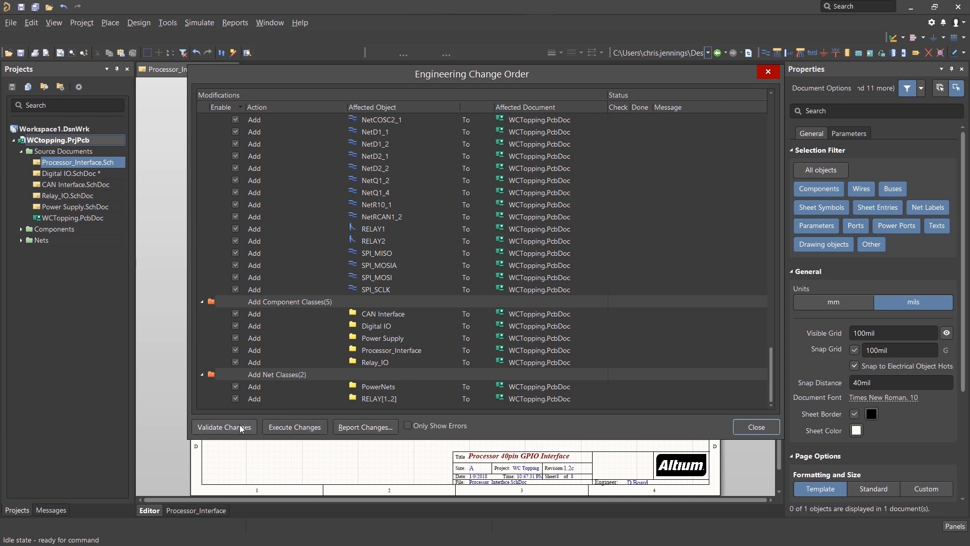
Validate and execute the change order, placing all components, nets and classes in WCTopping.PcbDoc
click(224, 427)
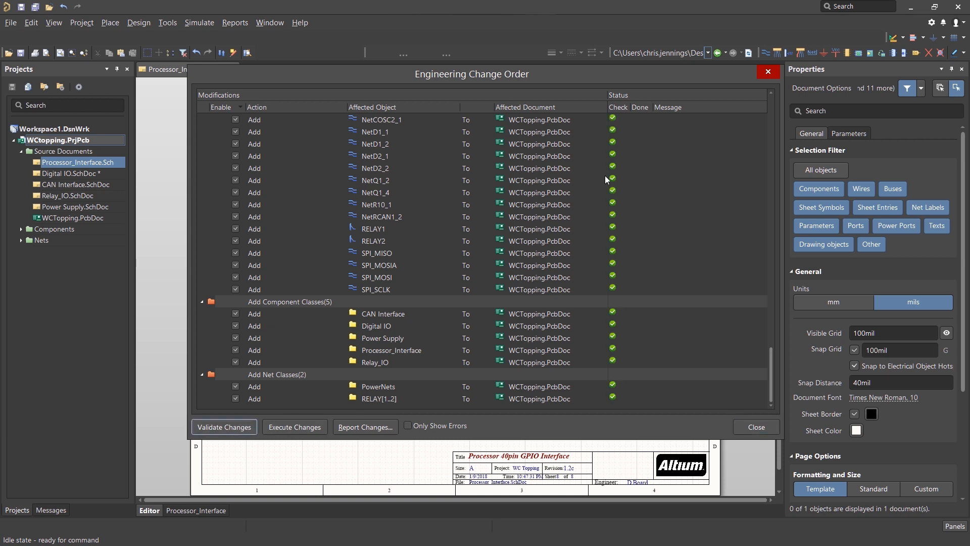
click(375, 325)
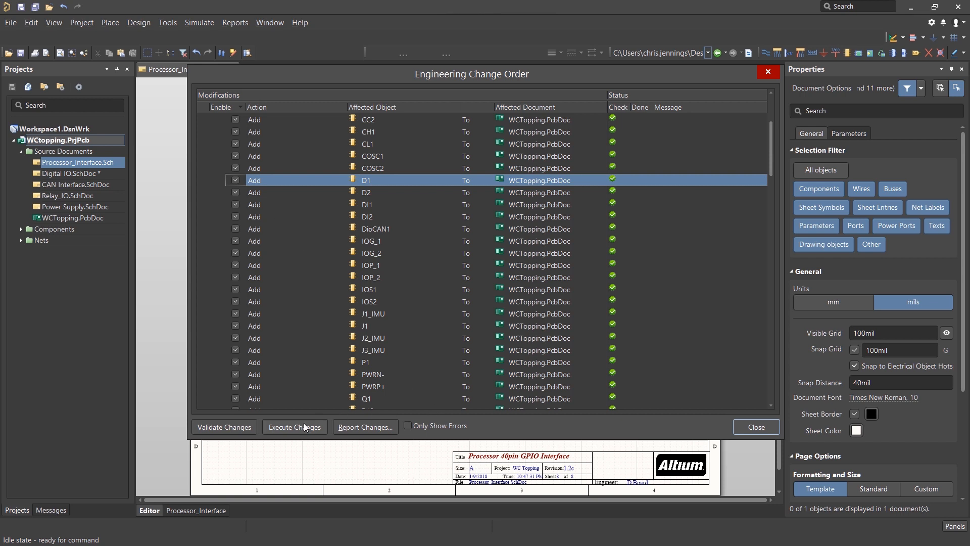
click(295, 426)
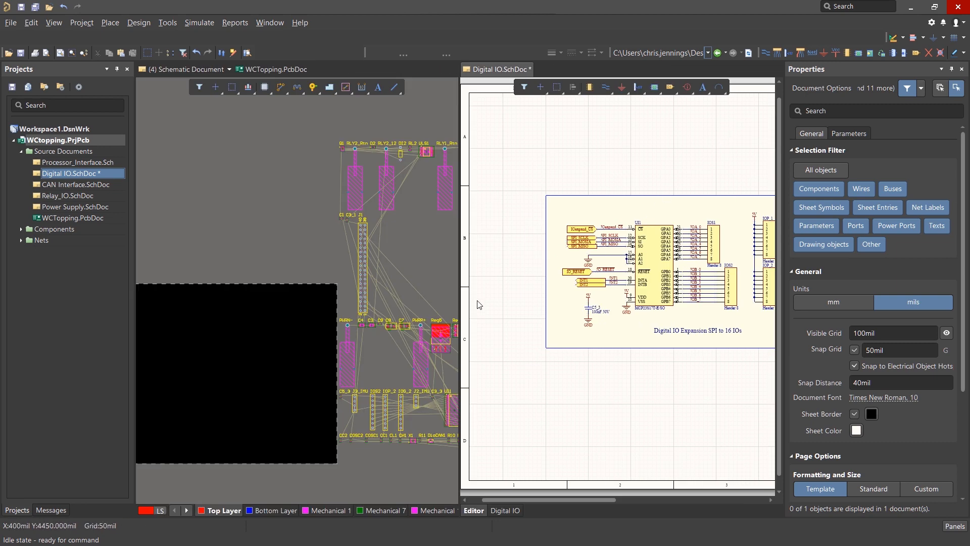
mouse_move(499, 165)
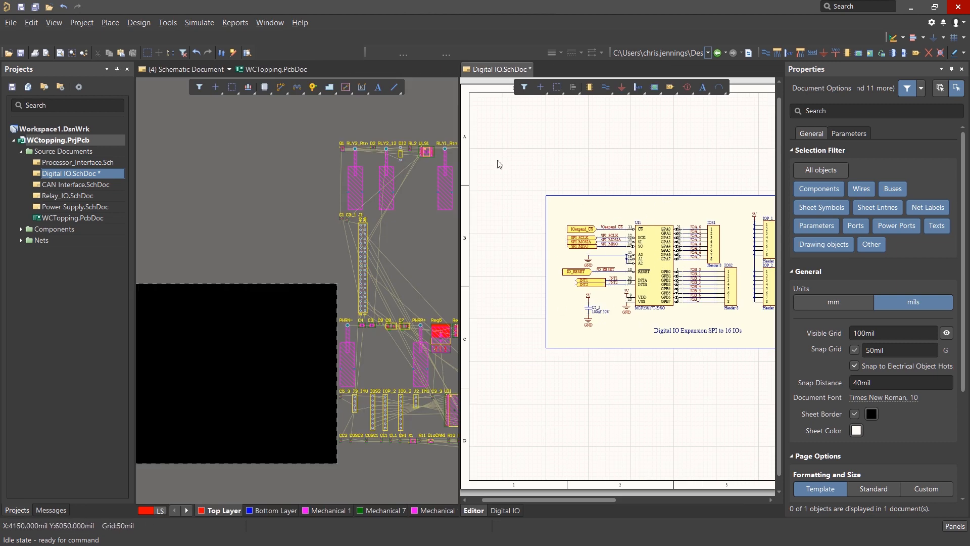
Turn on cross-select mode between the schematic and PCB
click(167, 23)
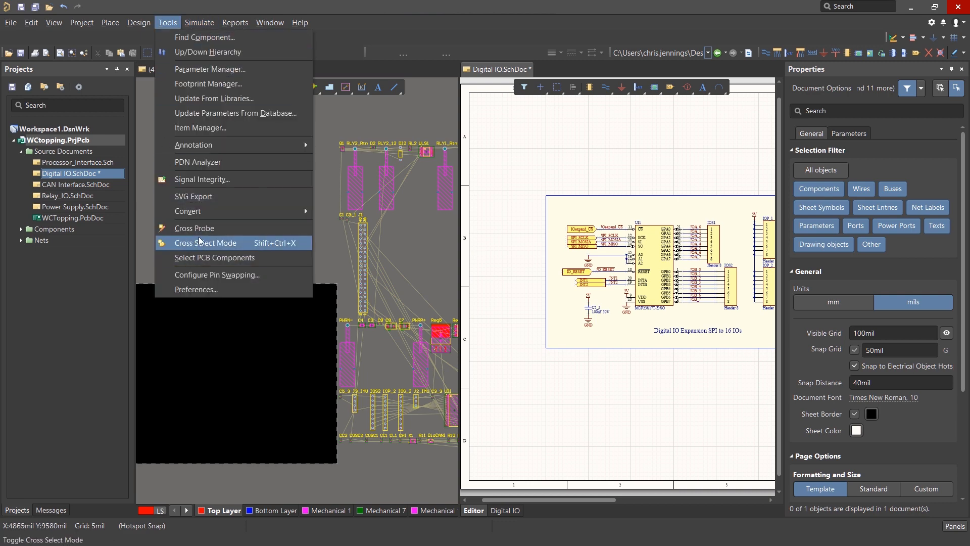
click(206, 242)
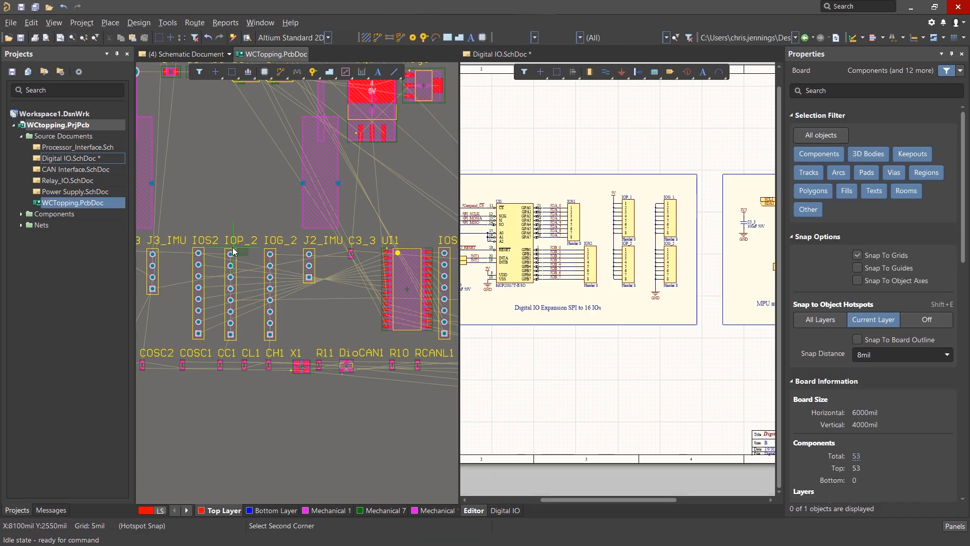
click(230, 291)
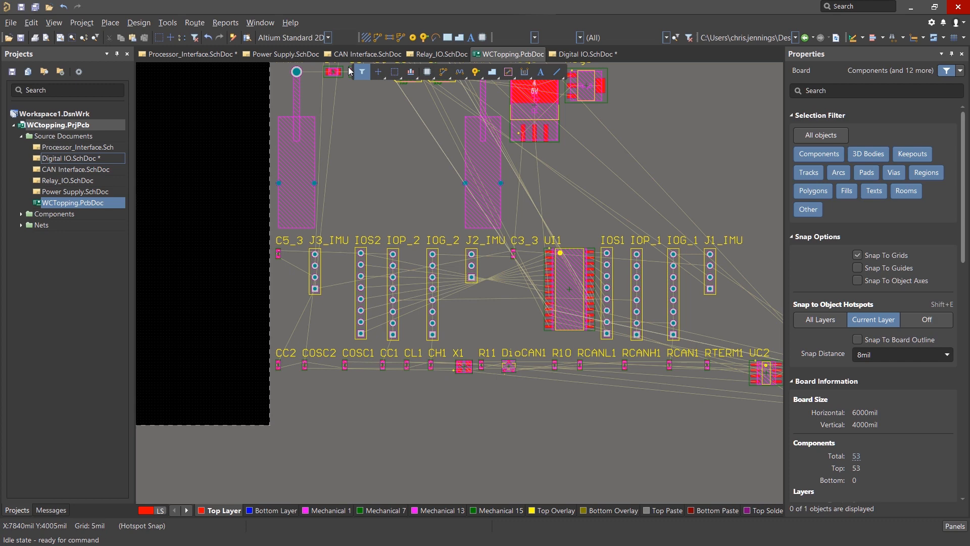
Select the 5V supply parts on Power Supply.SchDoc and switch to WCTopping.PcbDoc
click(286, 54)
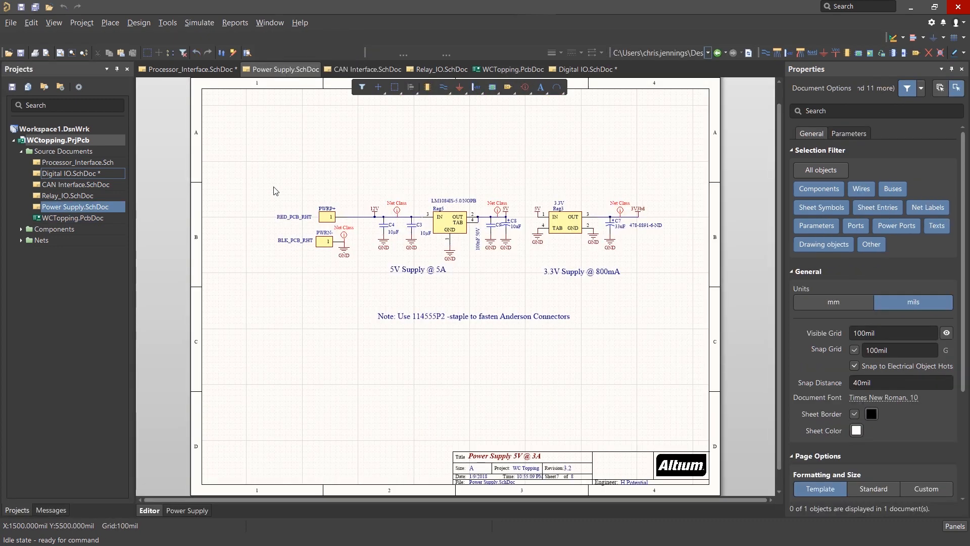
click(337, 217)
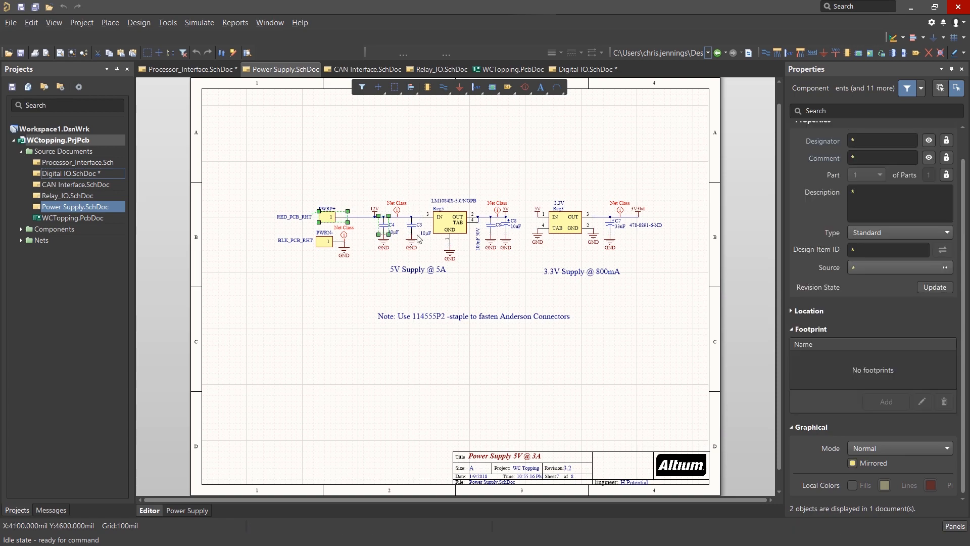
click(449, 226)
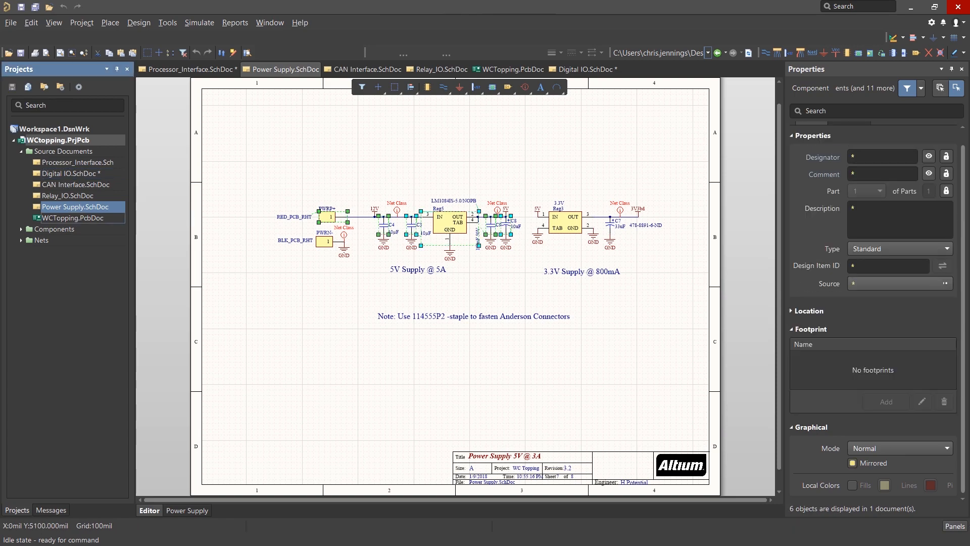
click(511, 54)
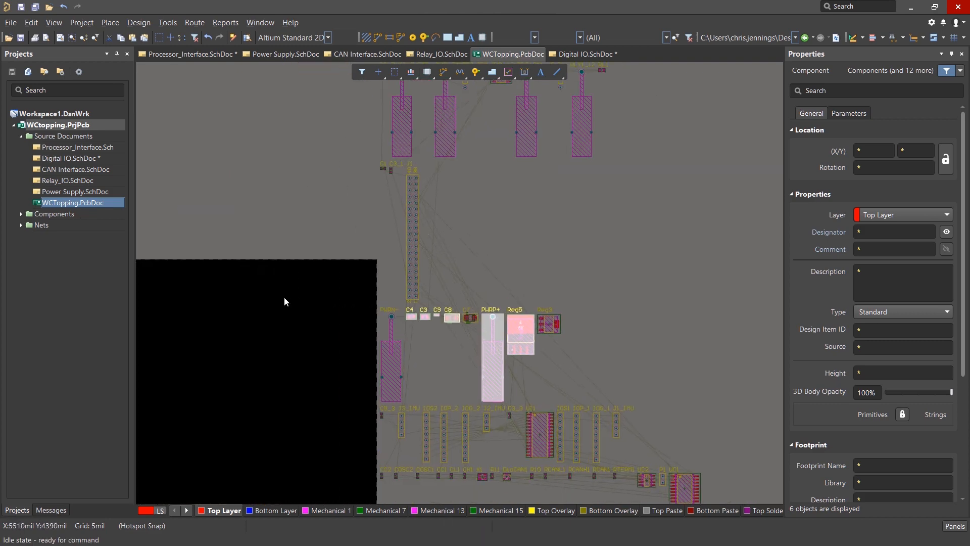
Reposition the selected parts, dropping C4 below PWRP+ and a capacitor beside the regulator
click(167, 22)
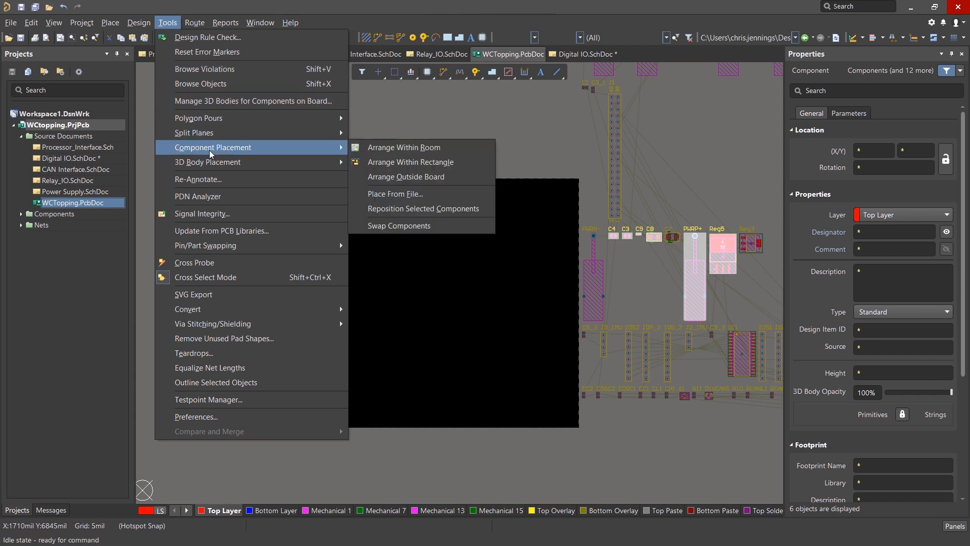
mouse_move(404, 147)
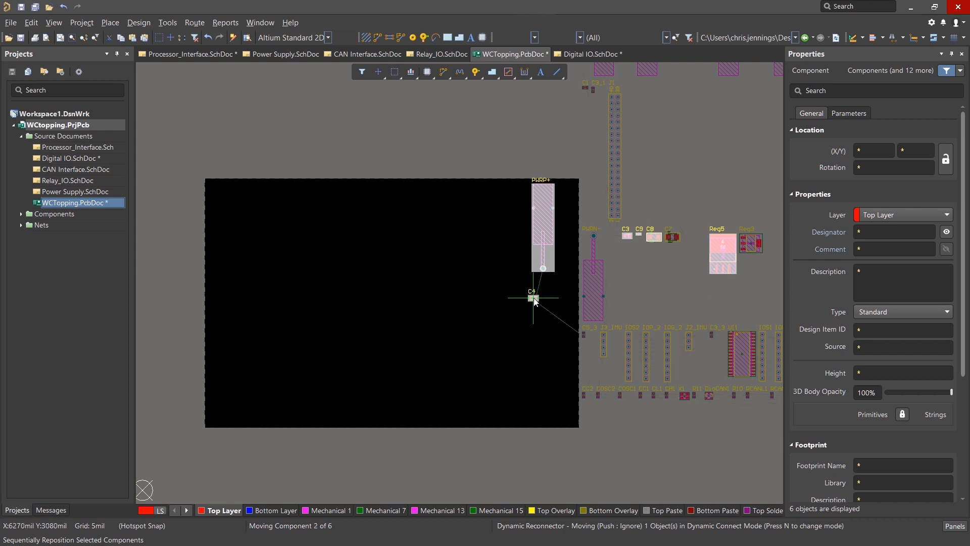
click(533, 297)
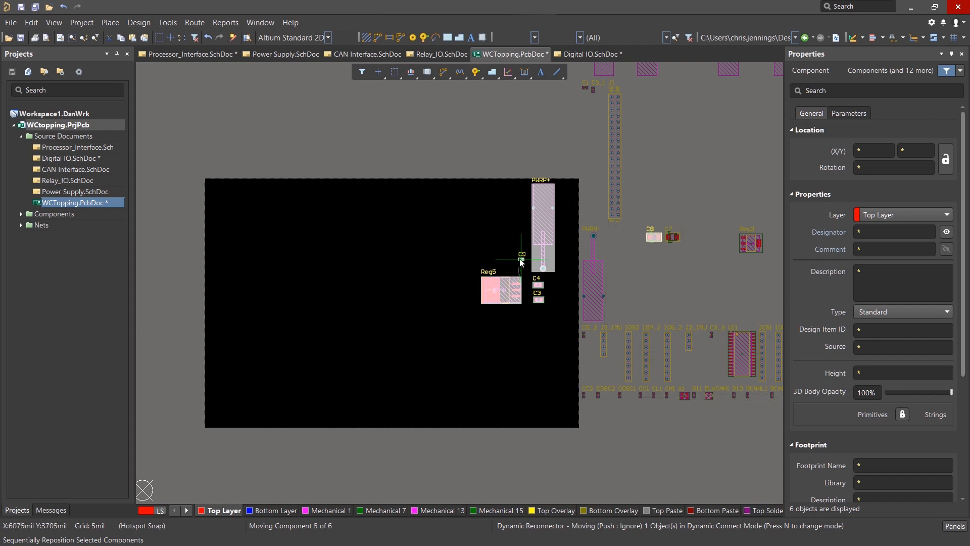
drag(521, 262, 529, 292)
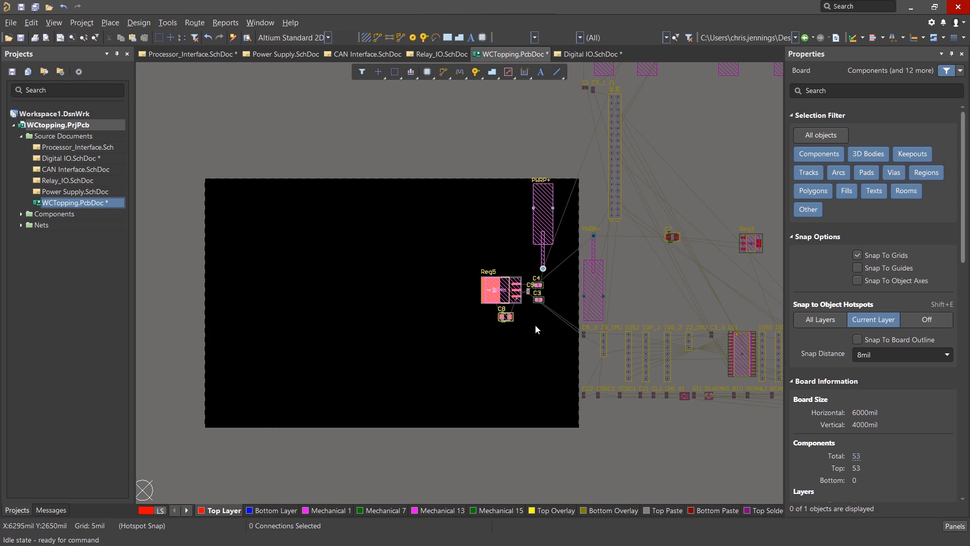
click(588, 54)
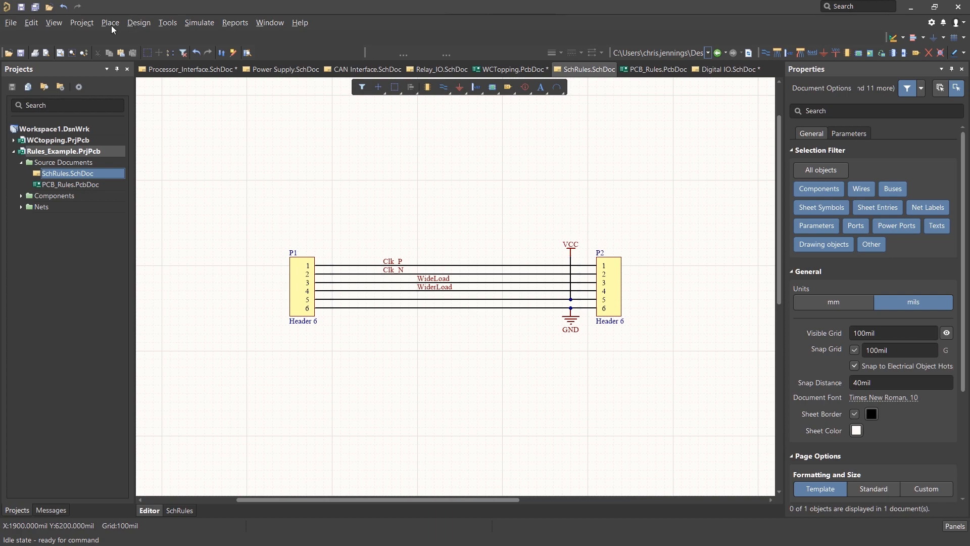
Start placing a Differential Pair directive for the Clk_P and Clk_N nets
click(109, 22)
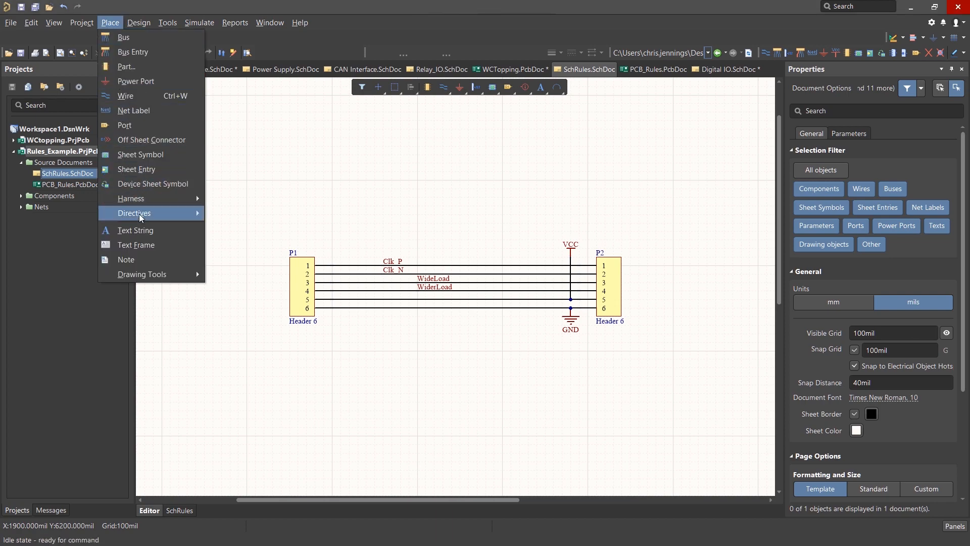
mouse_move(133, 213)
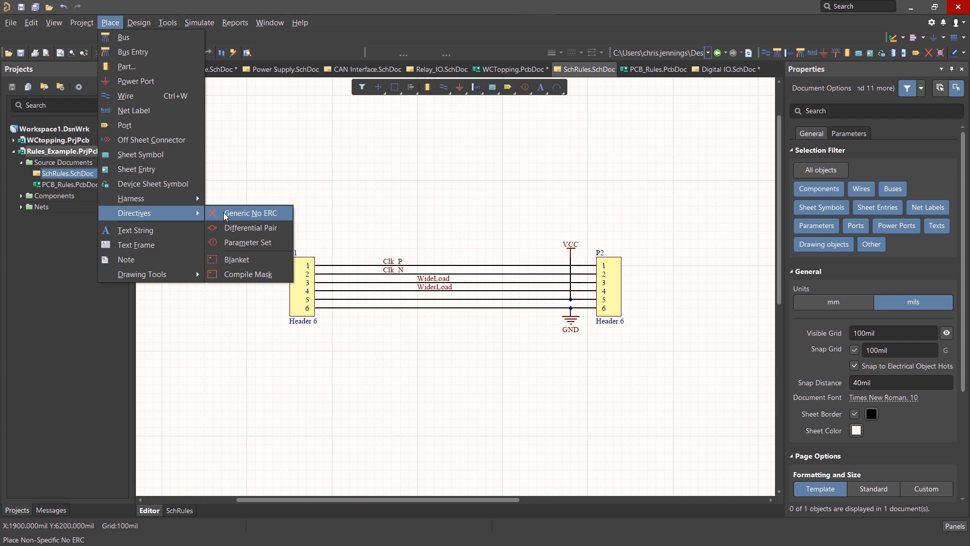
mouse_move(249, 227)
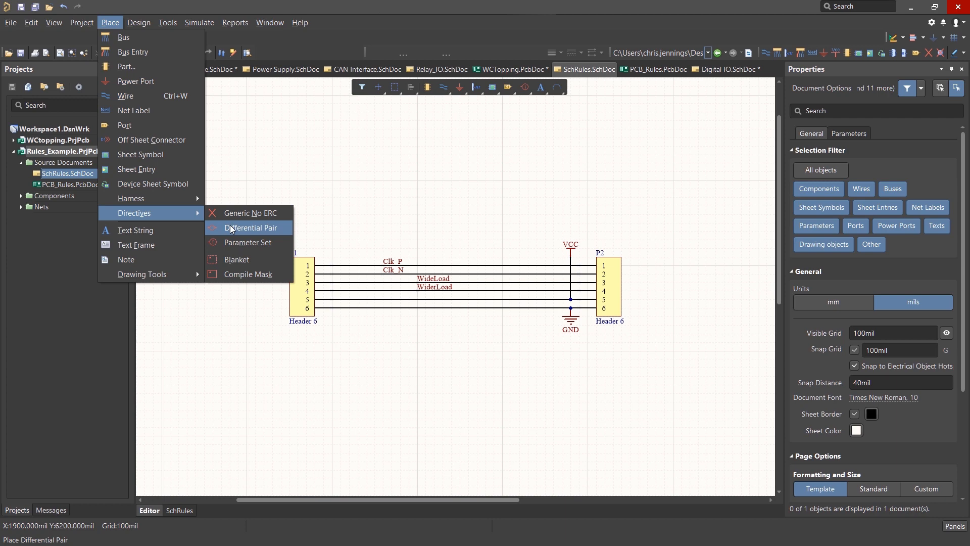
click(250, 227)
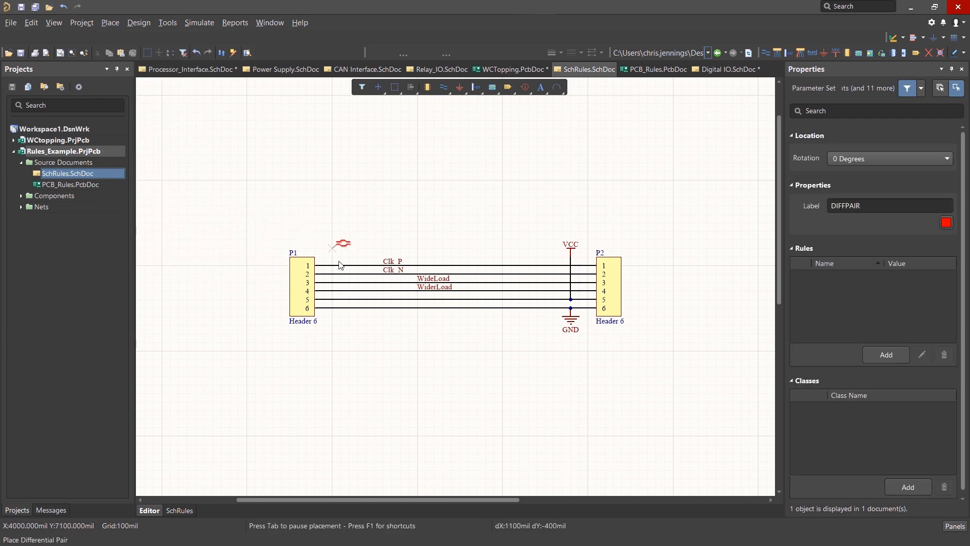
mouse_move(344, 271)
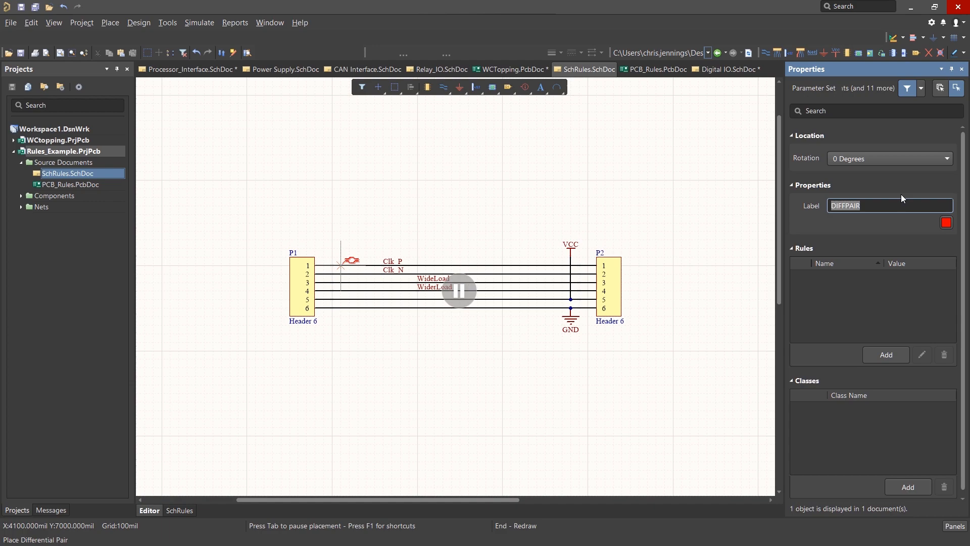
mouse_move(829, 283)
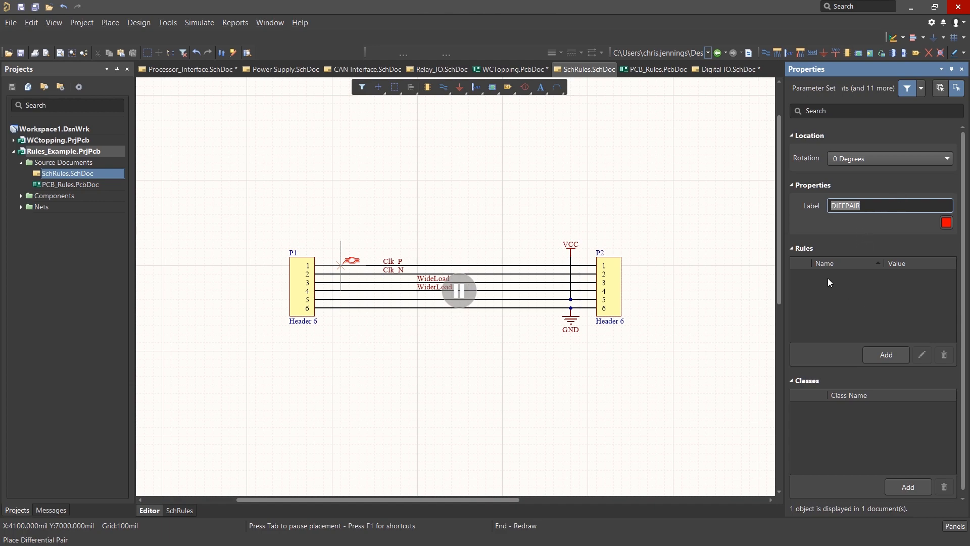
mouse_move(826, 259)
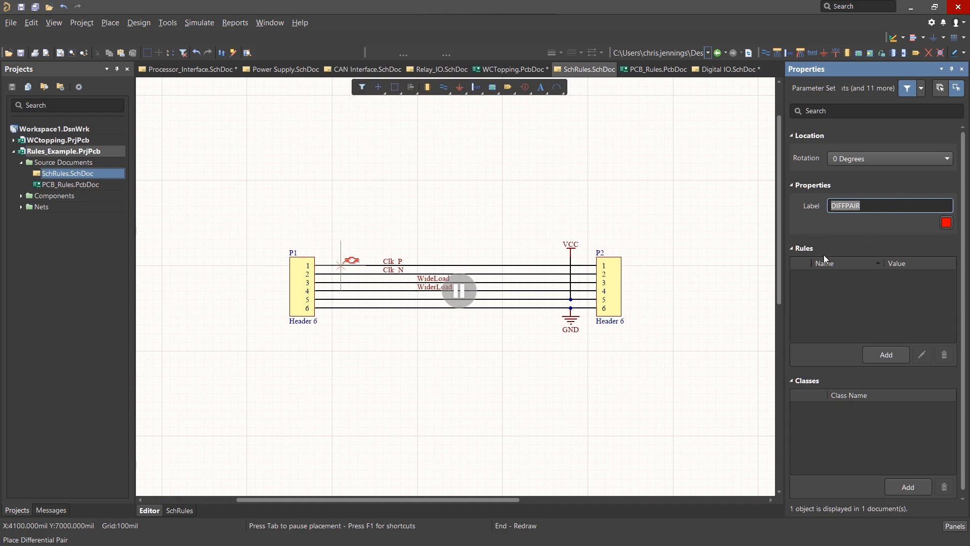
mouse_move(824, 285)
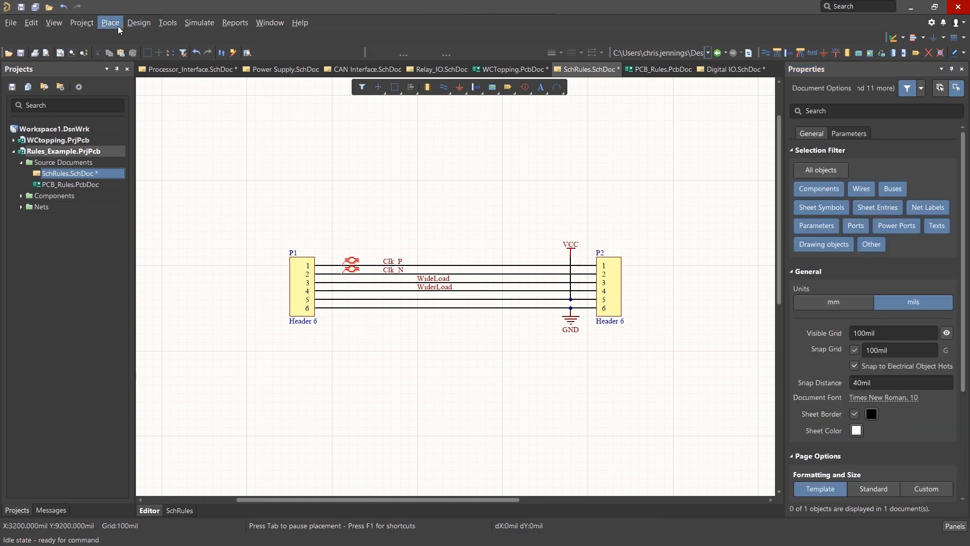
Start a Parameter Set directive and label it WideTrace
click(110, 23)
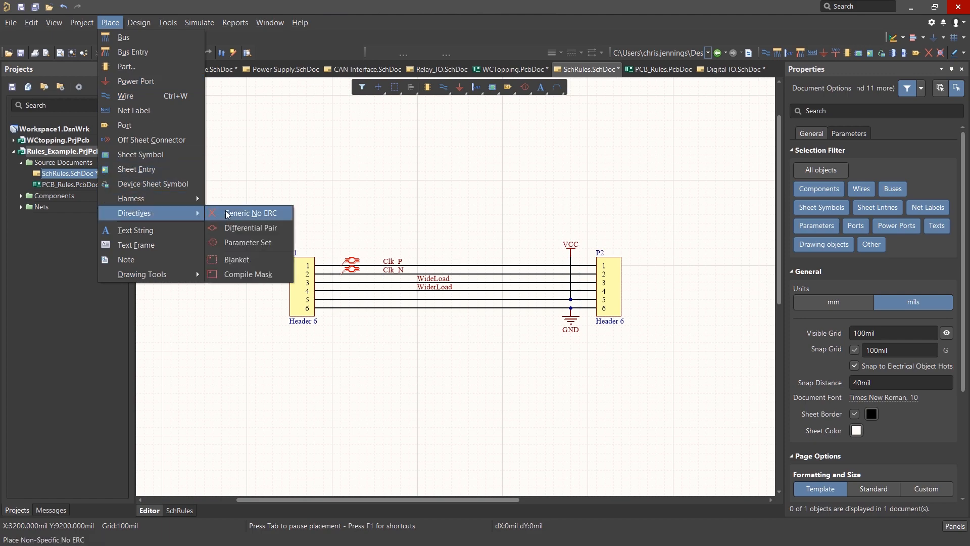
click(250, 227)
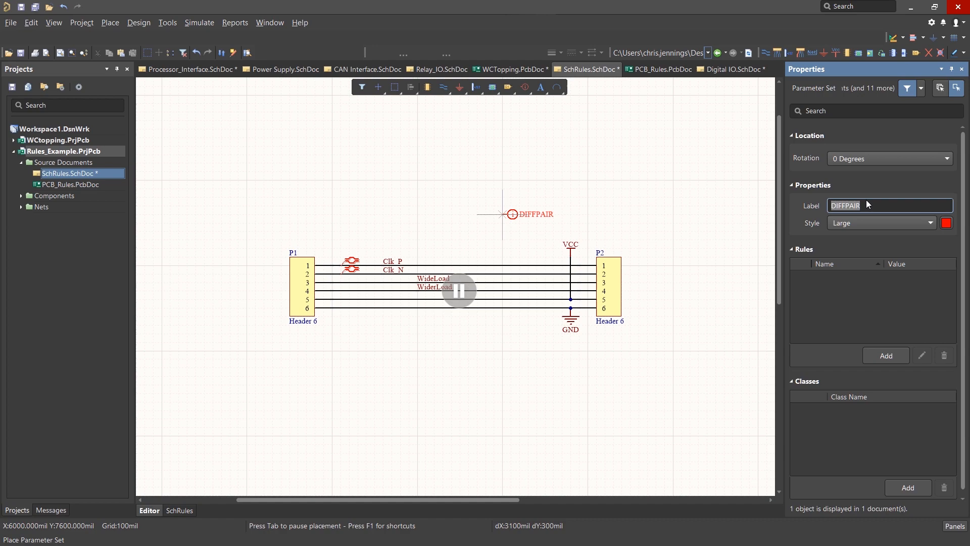
text(WideTrack)
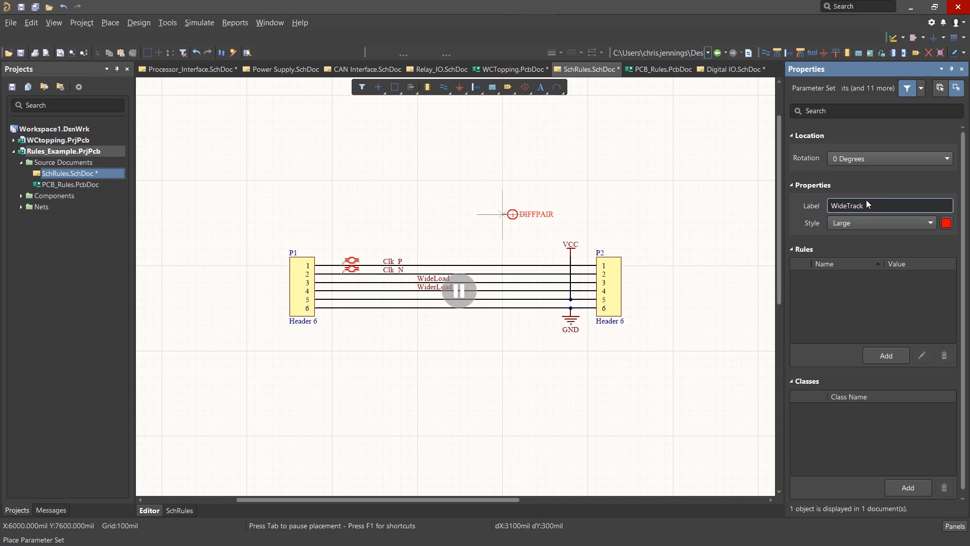
text(WideTrace)
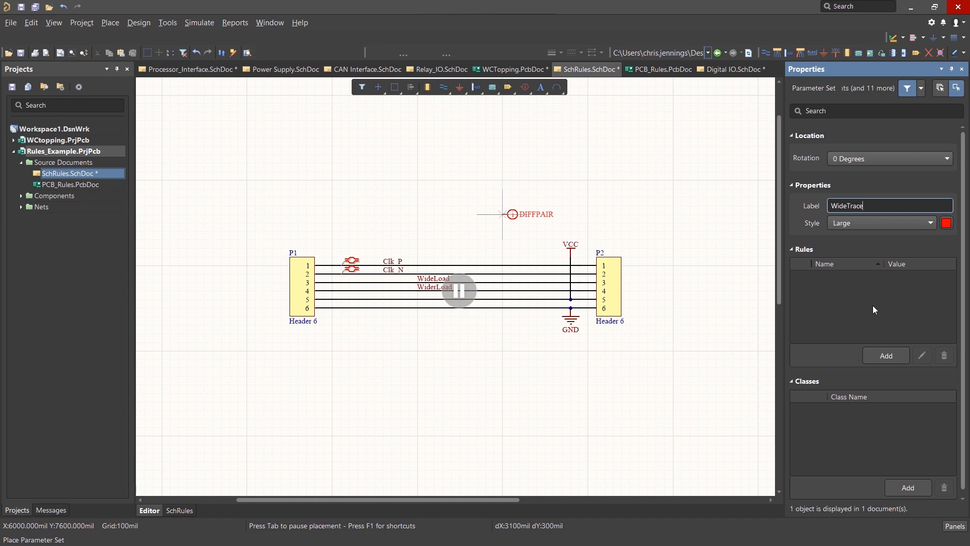
text(WideTrace)
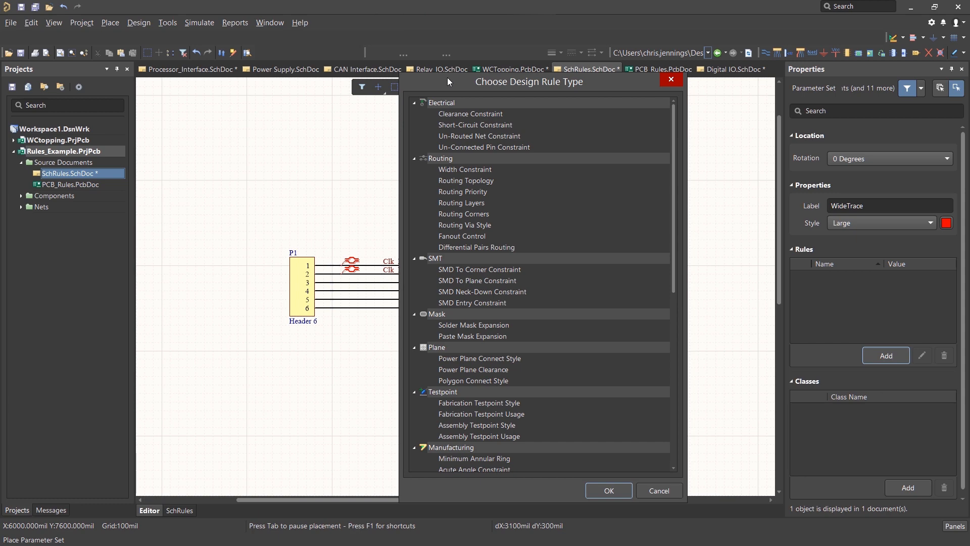
mouse_move(462, 180)
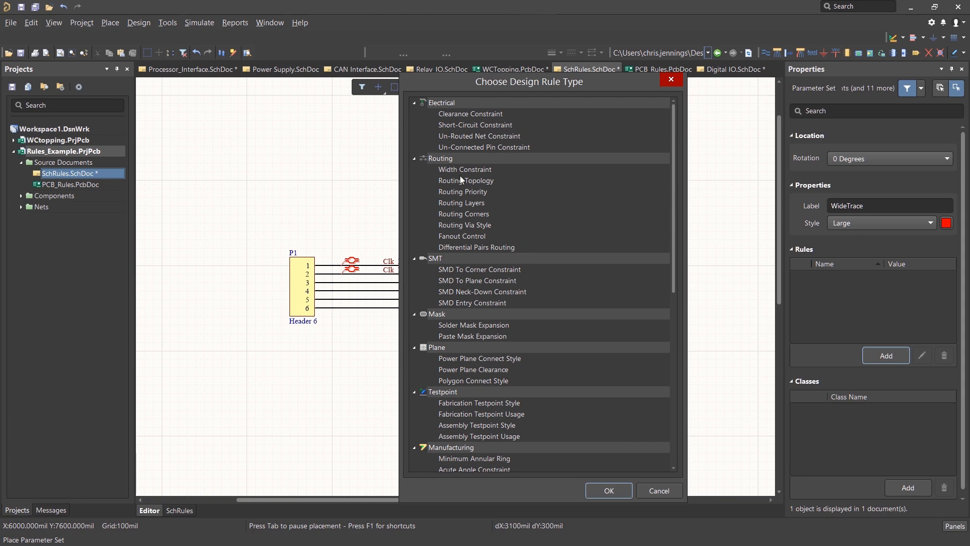
Choose Width Constraint as the WideTrace directive's rule type
click(465, 169)
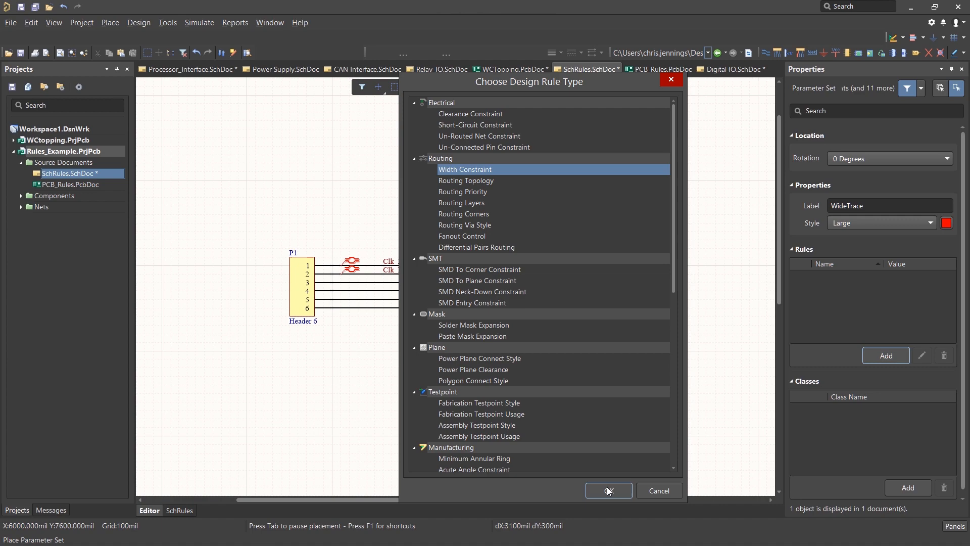
click(607, 490)
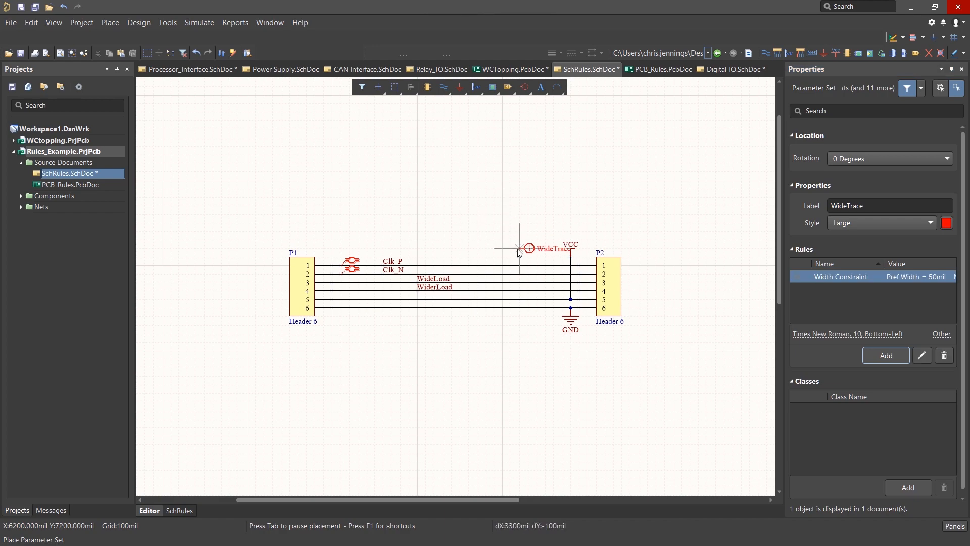
mouse_move(506, 293)
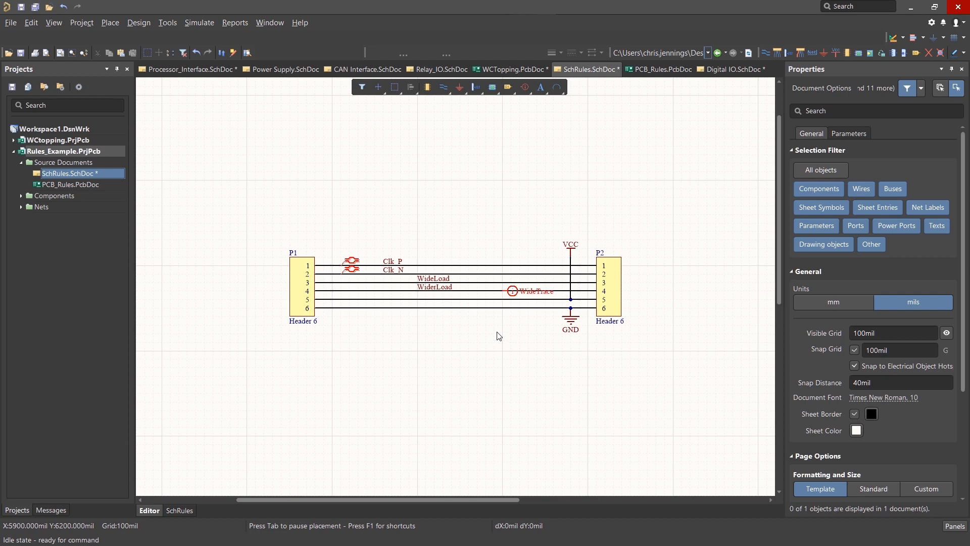
mouse_move(137, 22)
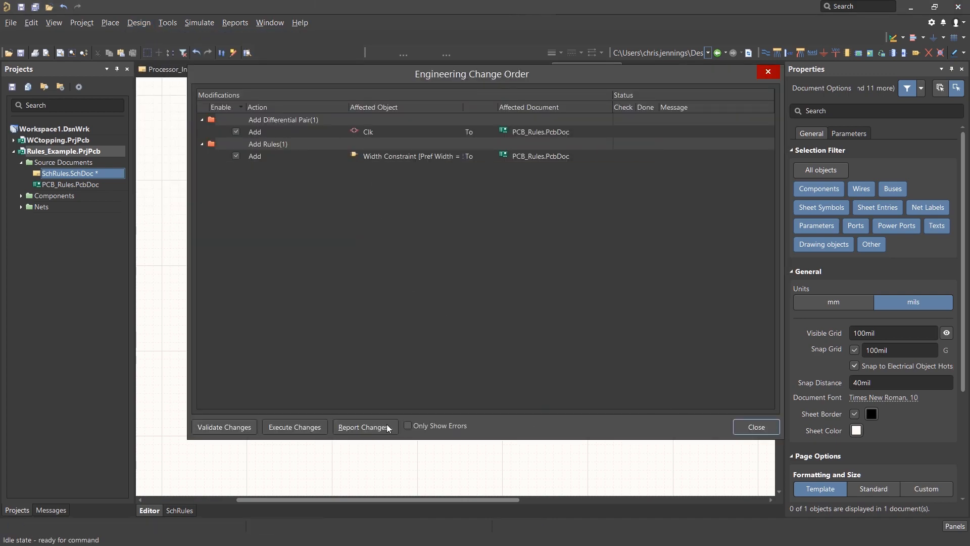
Execute the change order transferring the Clk pair and width rule to PCB_Rules.PcbDoc
click(755, 427)
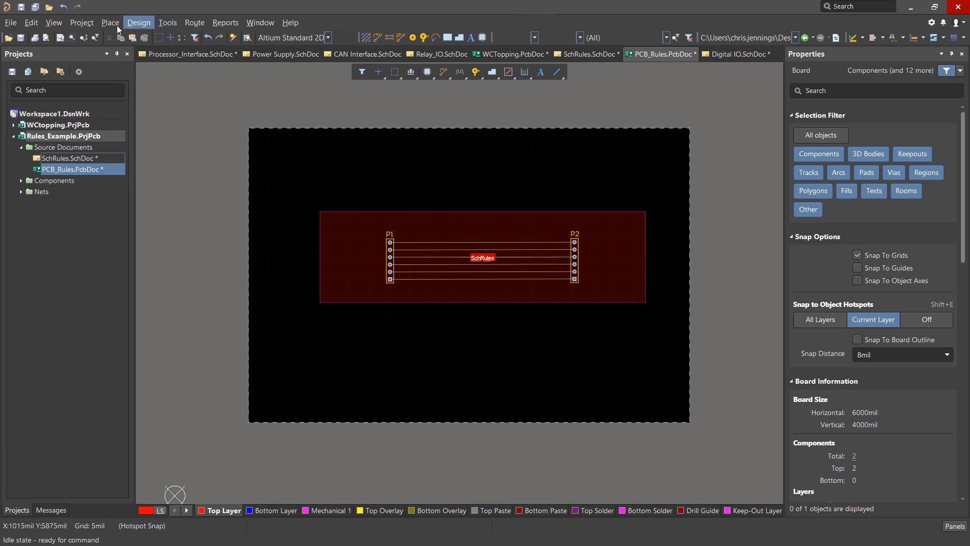
click(138, 23)
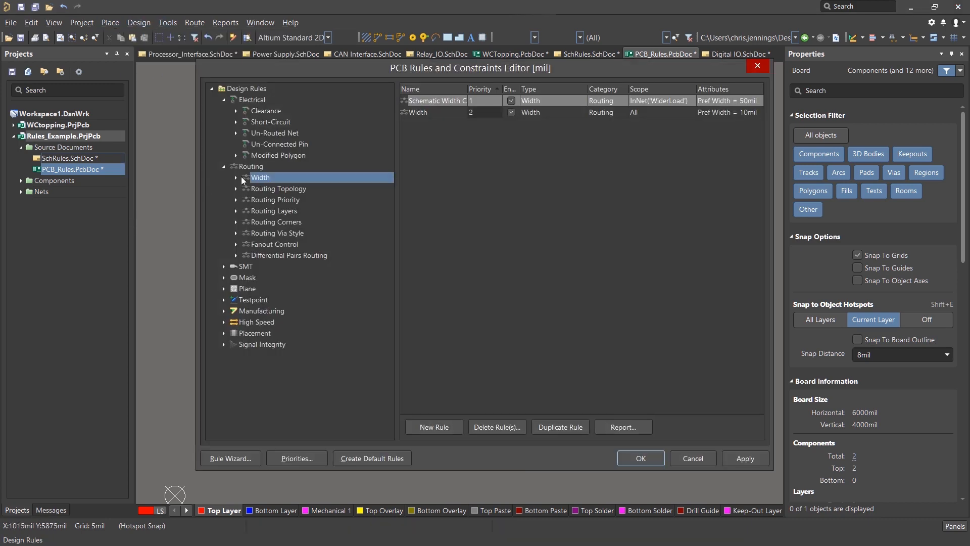
click(236, 177)
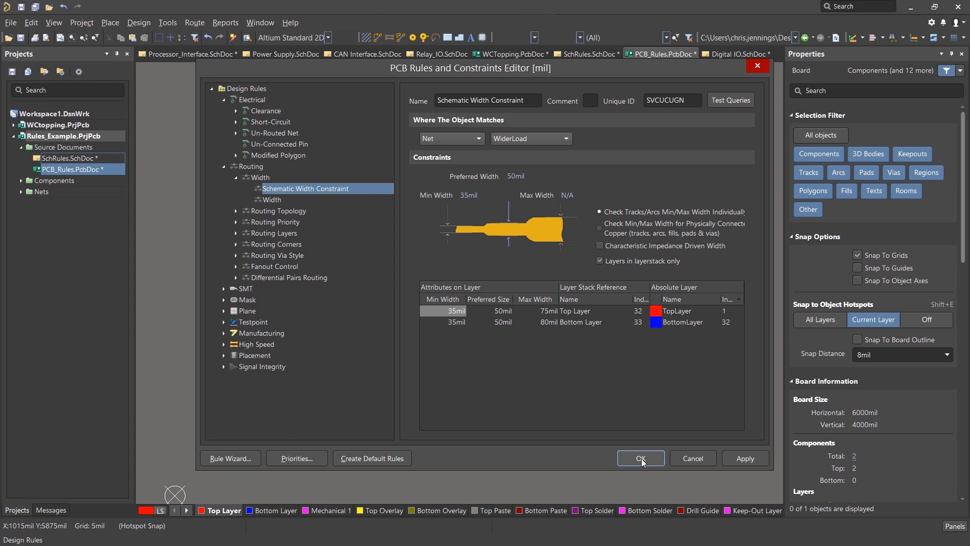
click(640, 458)
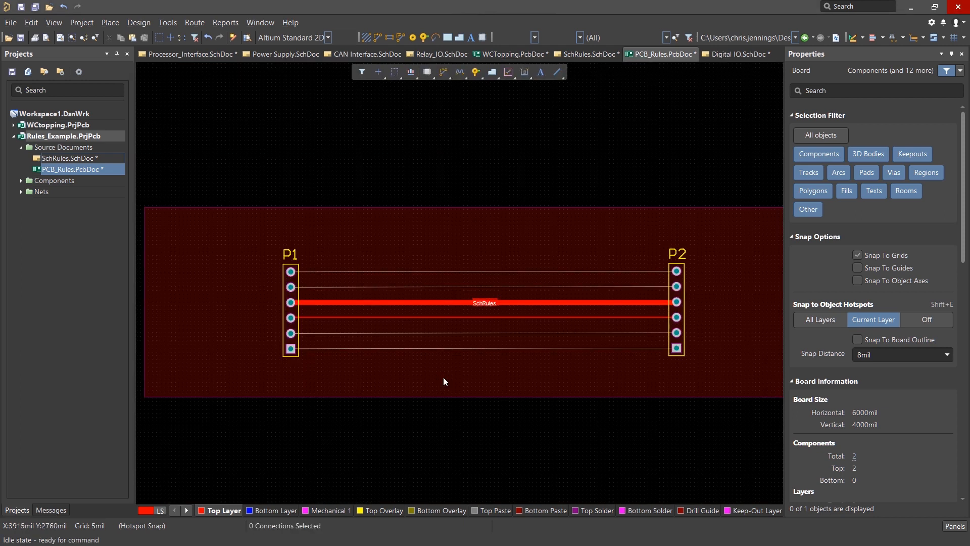